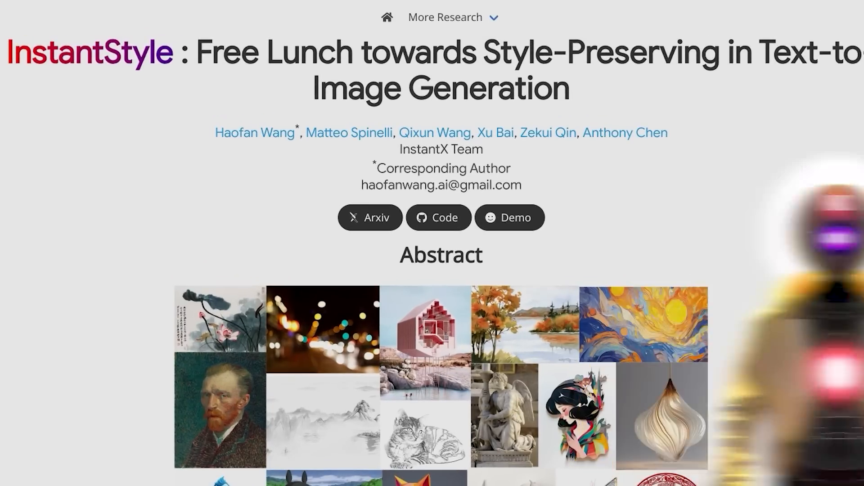
# Step: Generate the cat image rendered in the Starry Night style from the loaded inputs
pyautogui.click(508, 217)
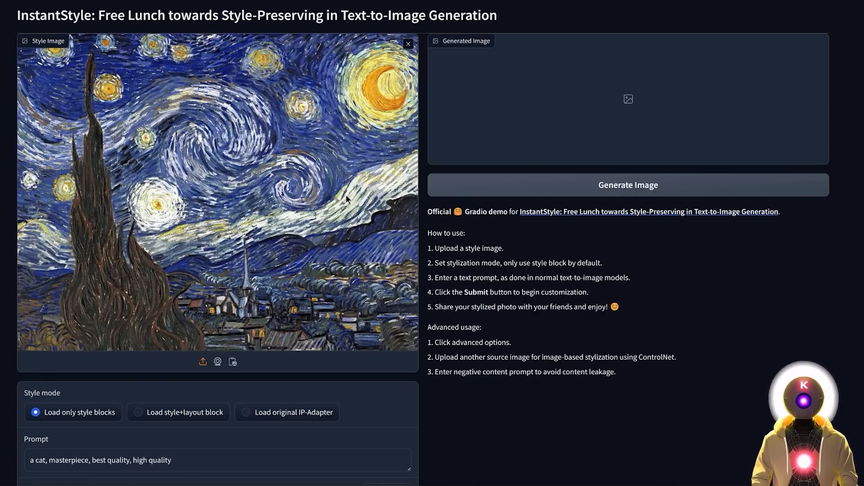
pyautogui.moveTo(677, 208)
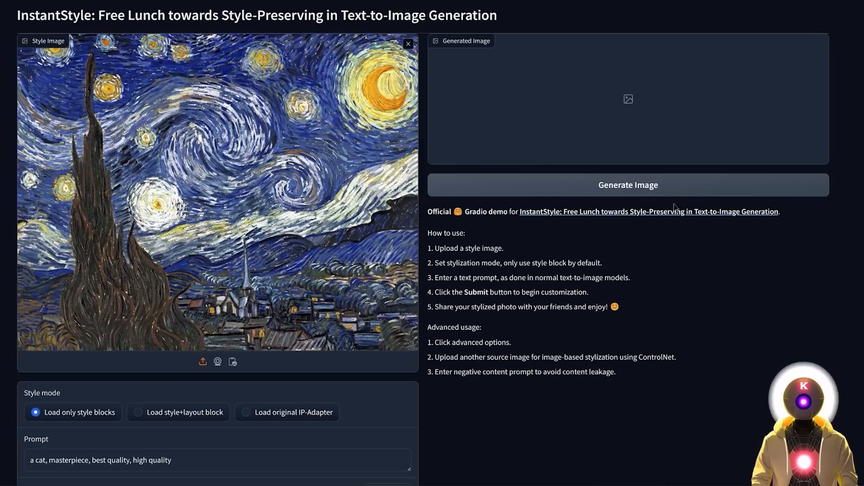
pyautogui.click(627, 184)
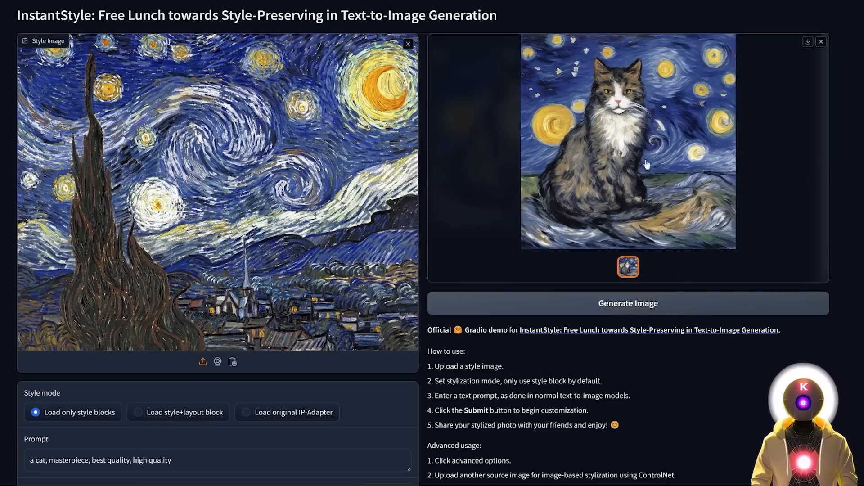
pyautogui.moveTo(218, 210)
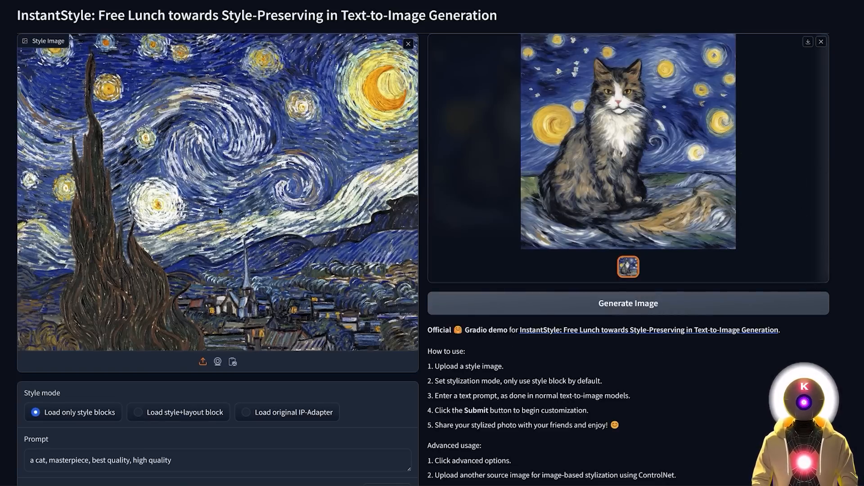
pyautogui.moveTo(579, 187)
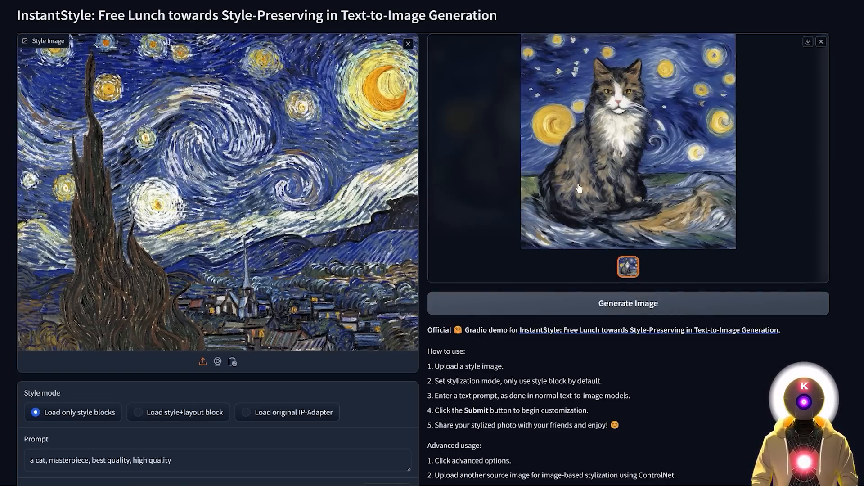
pyautogui.moveTo(523, 203)
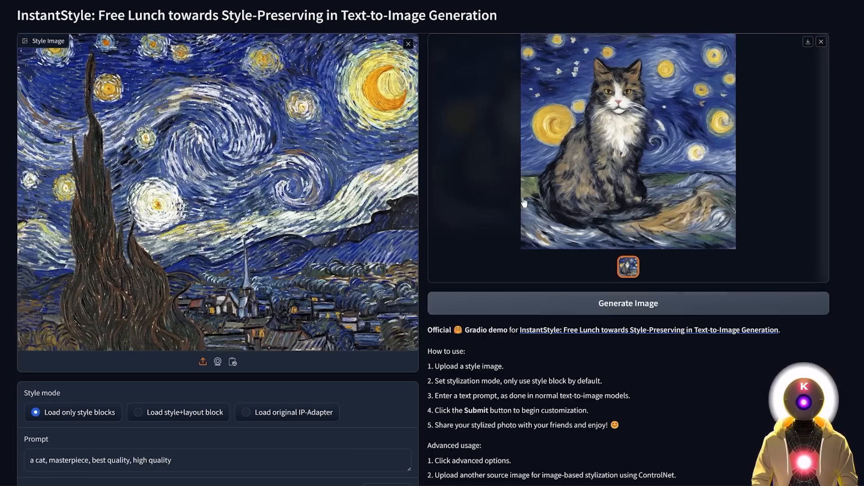
pyautogui.moveTo(472, 207)
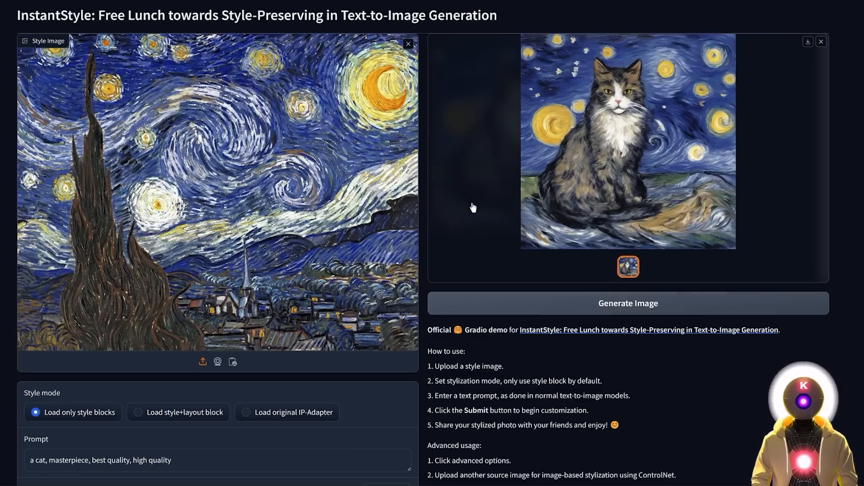
pyautogui.moveTo(260, 109)
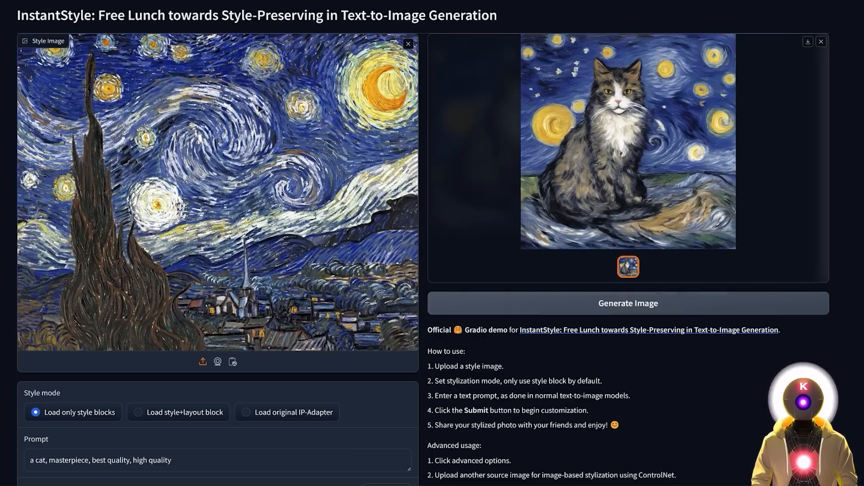
# Step: Generate a Starry Night-style portrait from the 'an asian woman, masterpiece, best quality, high quality' prompt
pyautogui.scroll(-3)
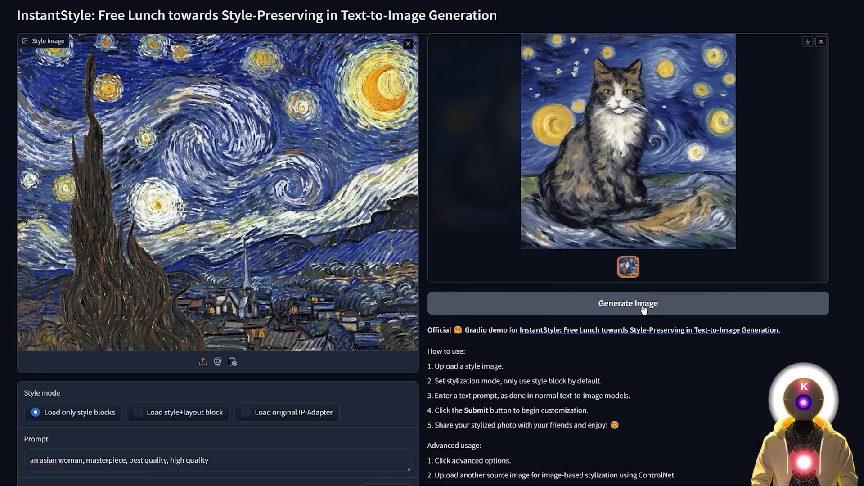
pyautogui.click(627, 303)
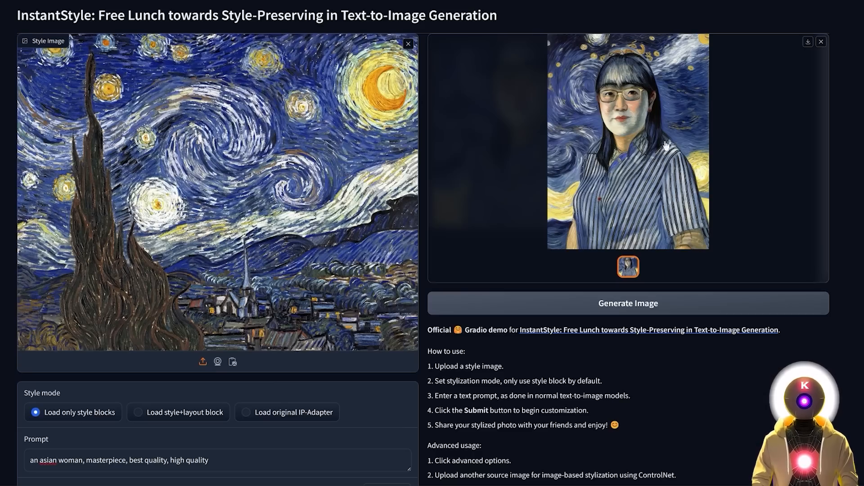
pyautogui.moveTo(784, 197)
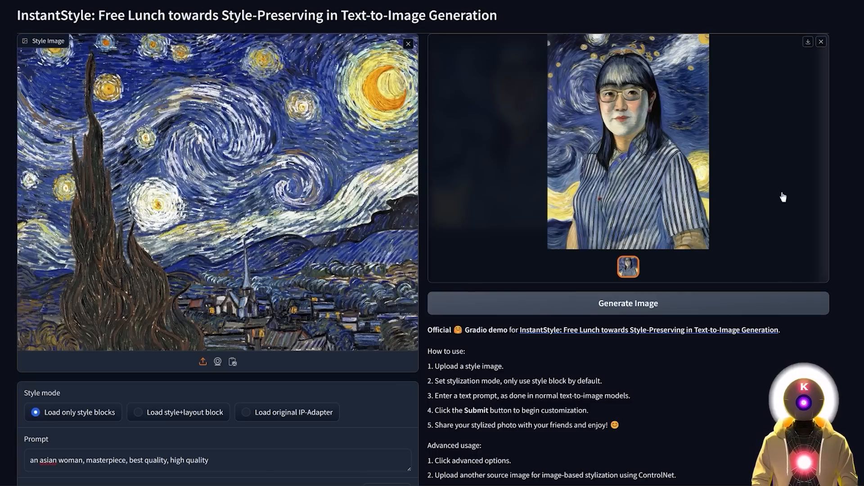
pyautogui.moveTo(755, 177)
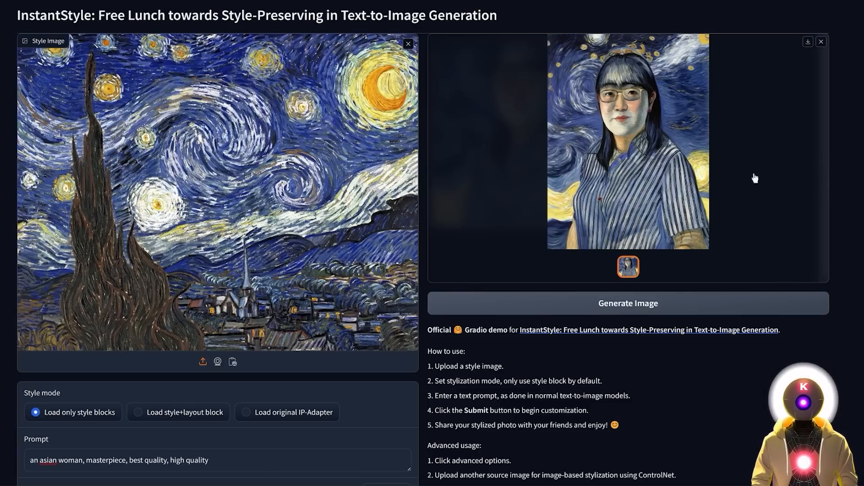
pyautogui.moveTo(791, 140)
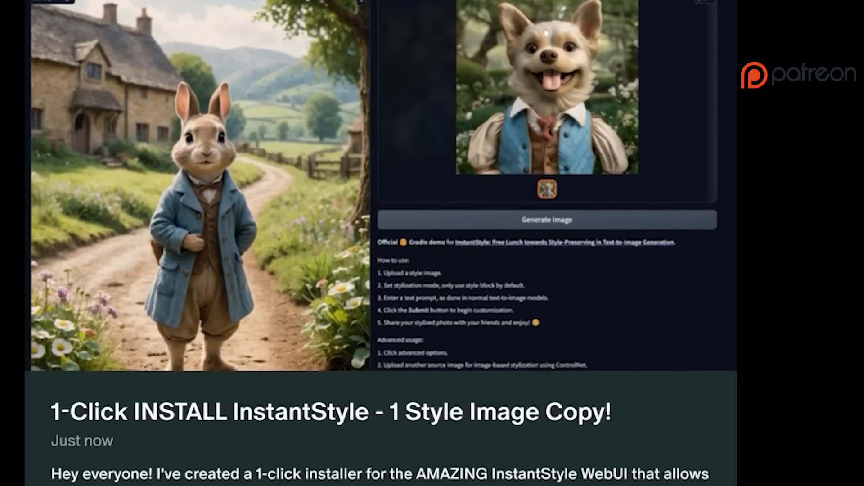
# Step: Run INSTANTSTYLE_AUTO_INSTALL.bat to install and launch a fresh InstantStyle web UI
pyautogui.scroll(-3)
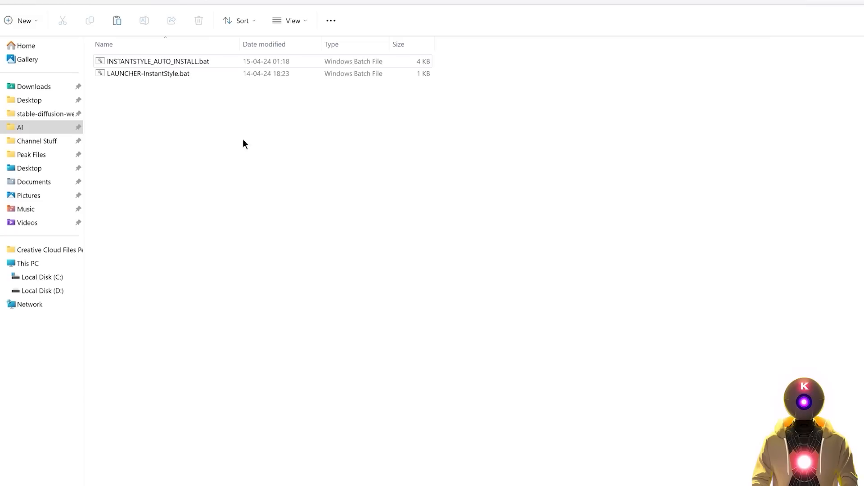
pyautogui.moveTo(198, 106)
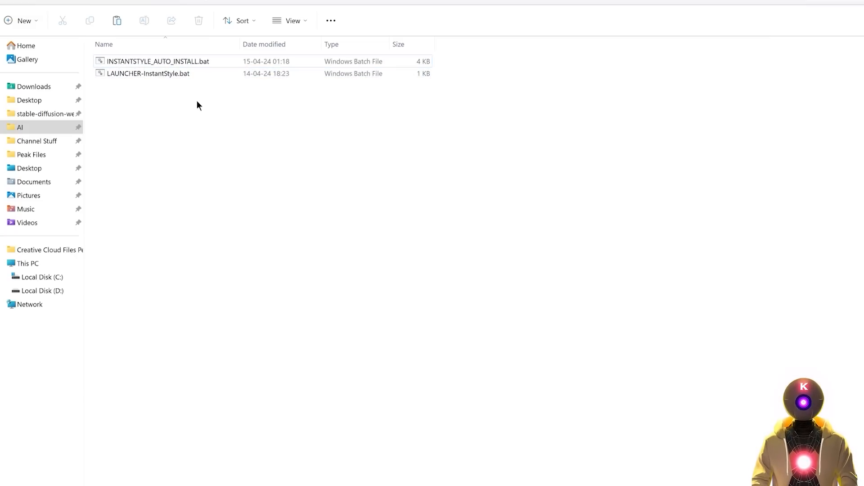
pyautogui.click(159, 61)
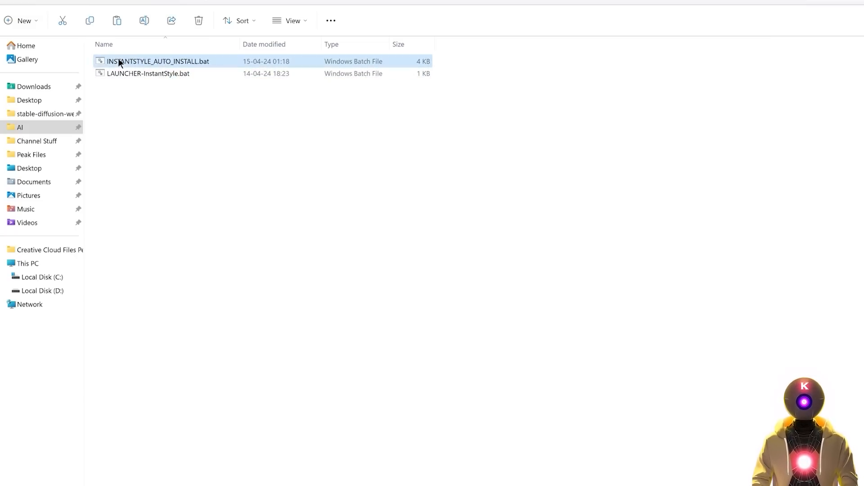
pyautogui.doubleClick(159, 61)
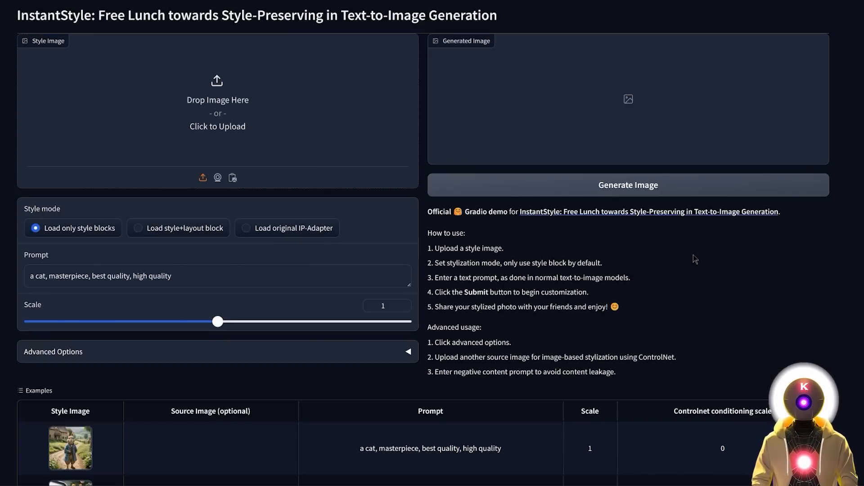
pyautogui.moveTo(678, 246)
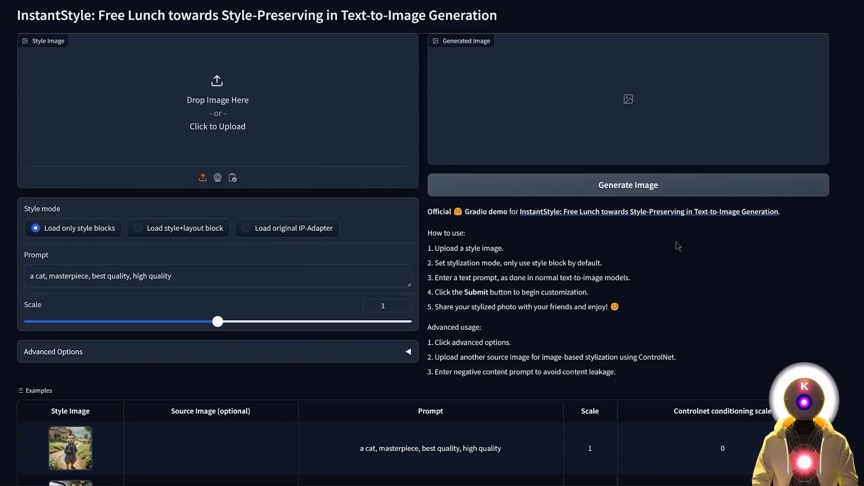
pyautogui.moveTo(610, 254)
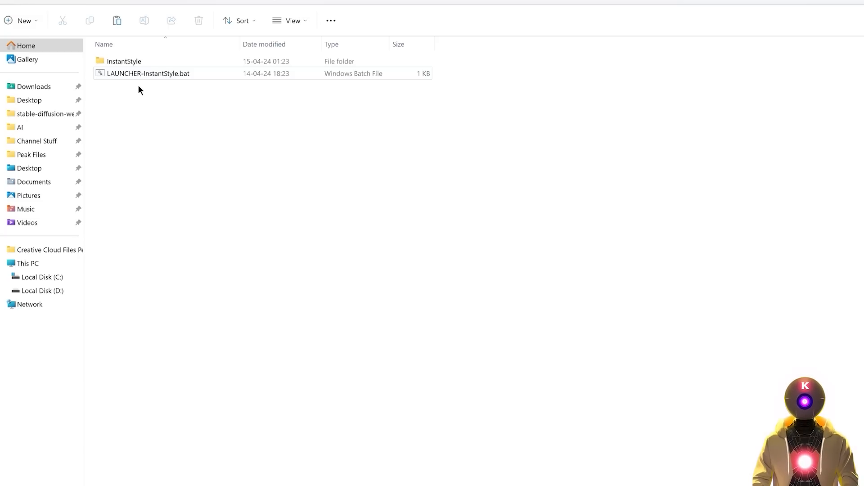
# Step: Enter the InstantStyle folder and start LAUNCHER-InstantStyle.bat
pyautogui.press('ctrl+a')
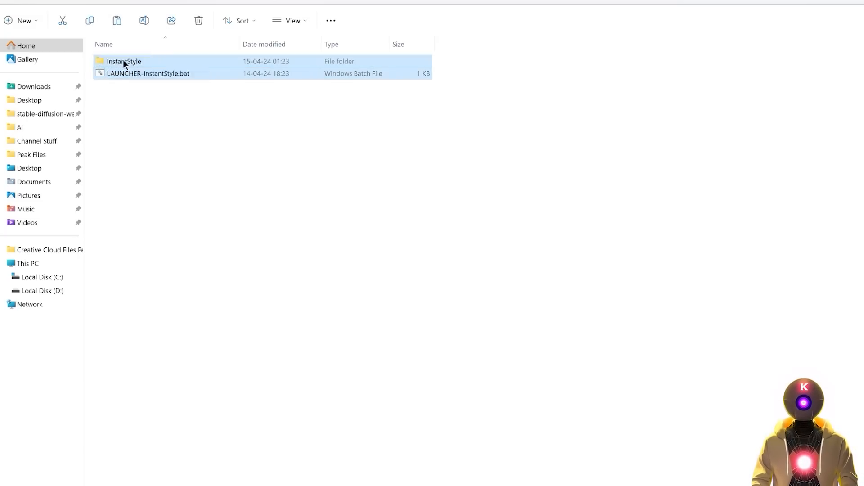
pyautogui.doubleClick(123, 61)
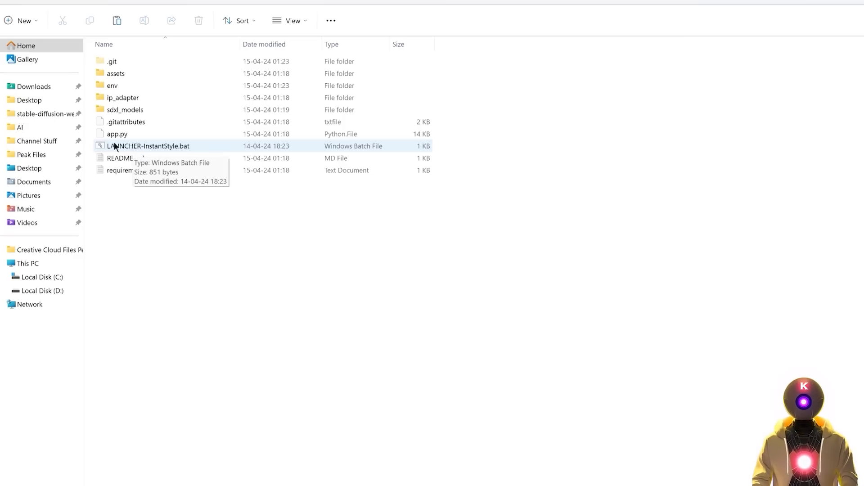
pyautogui.doubleClick(148, 146)
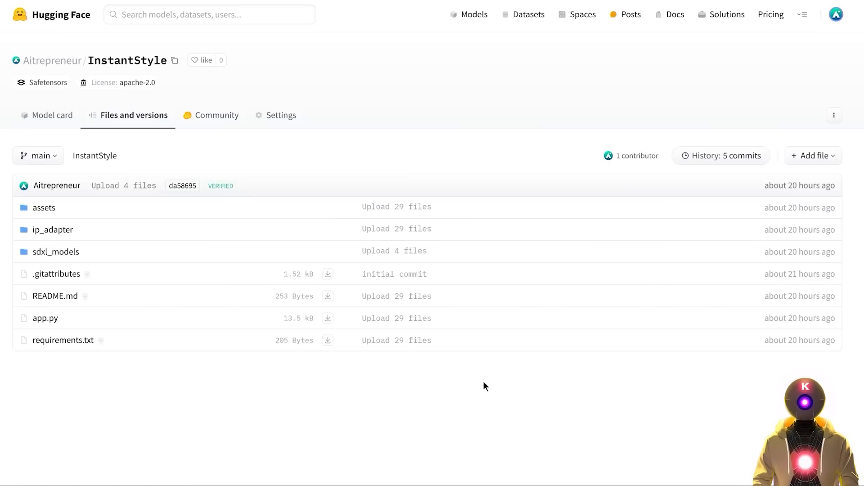
pyautogui.moveTo(380, 136)
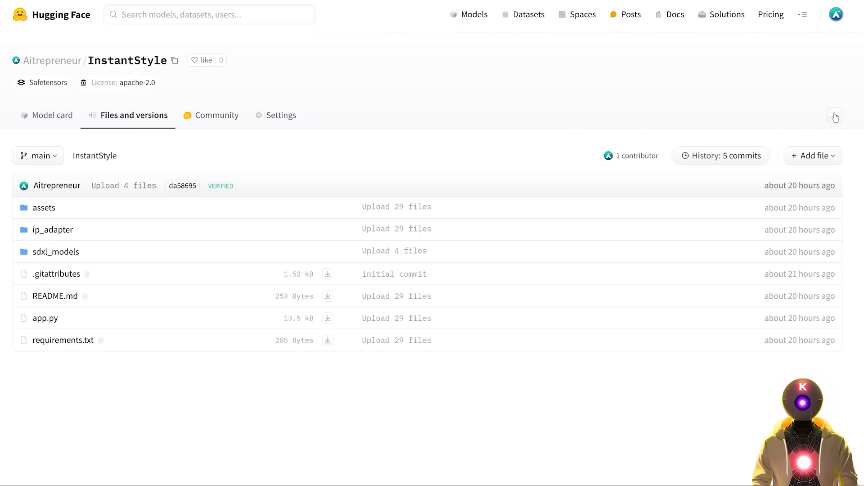
# Step: Bring up the Clone repository instructions for the InstantStyle Hugging Face repo
pyautogui.click(834, 115)
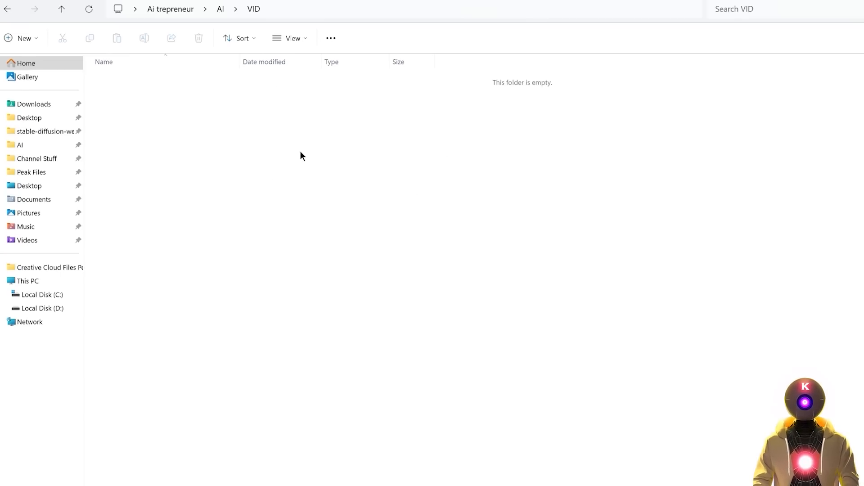
# Step: Launch a Command Prompt in the empty VID folder via cmd and enter 'git lfs install'
pyautogui.write('cmd')
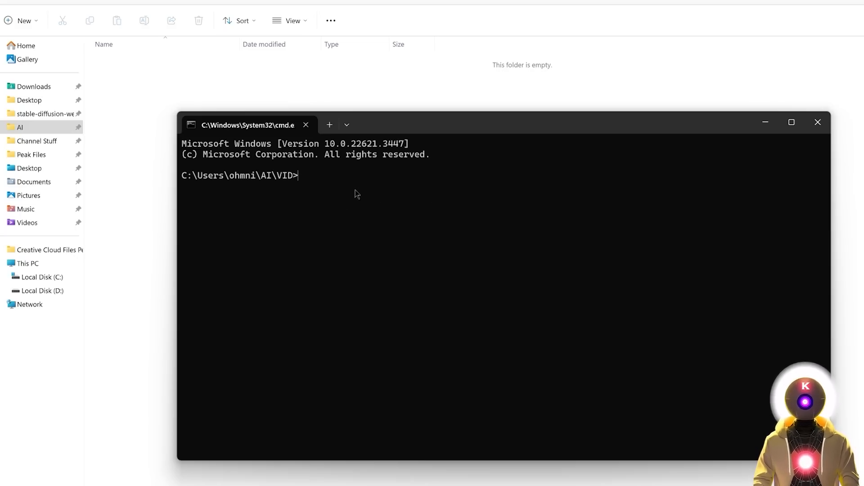
pyautogui.write('git lfs install')
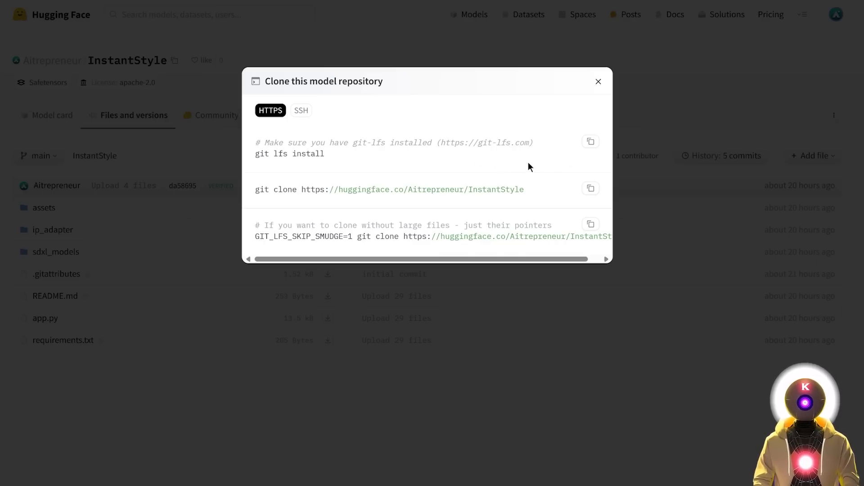
pyautogui.click(532, 190)
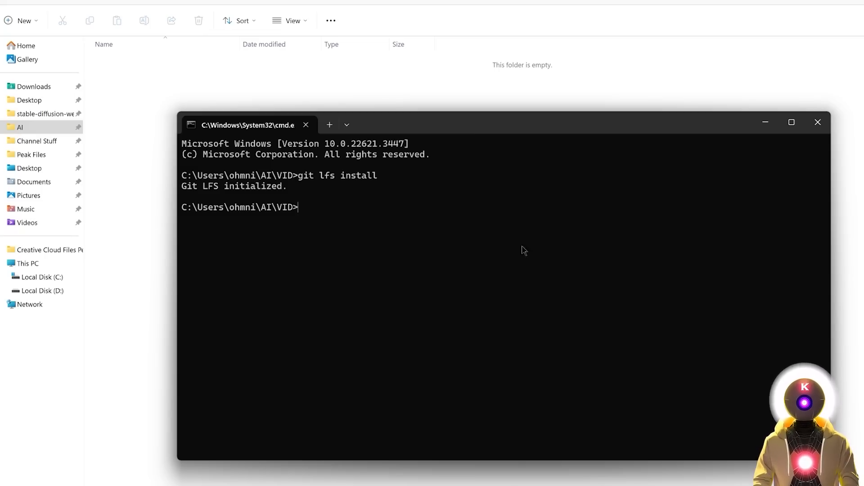
pyautogui.write('git clone https://huggingface.co/Aitrepreneur/InstantStyle')
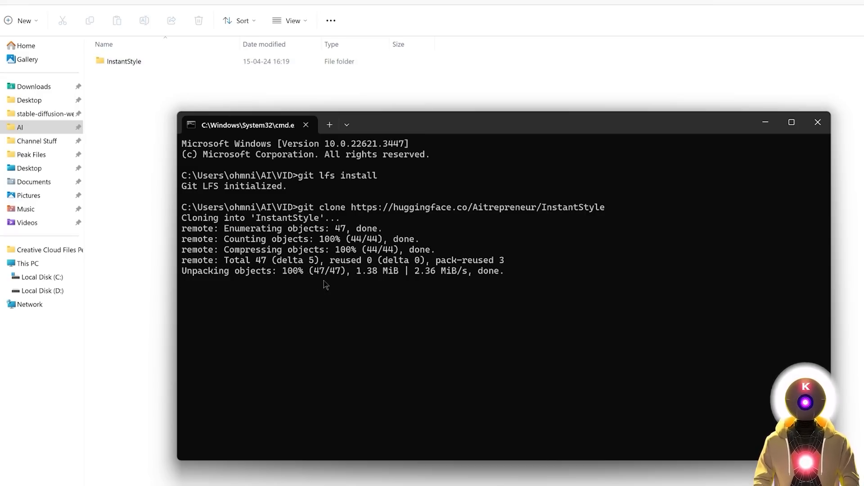
pyautogui.moveTo(330, 285)
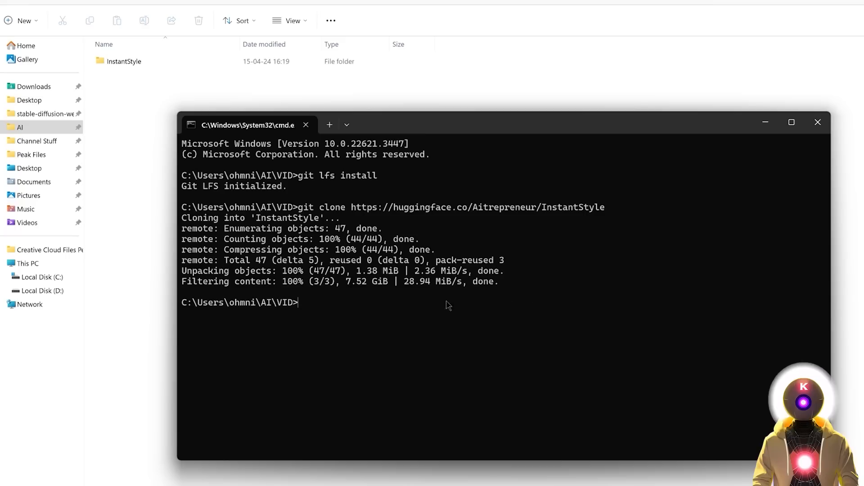
pyautogui.moveTo(370, 224)
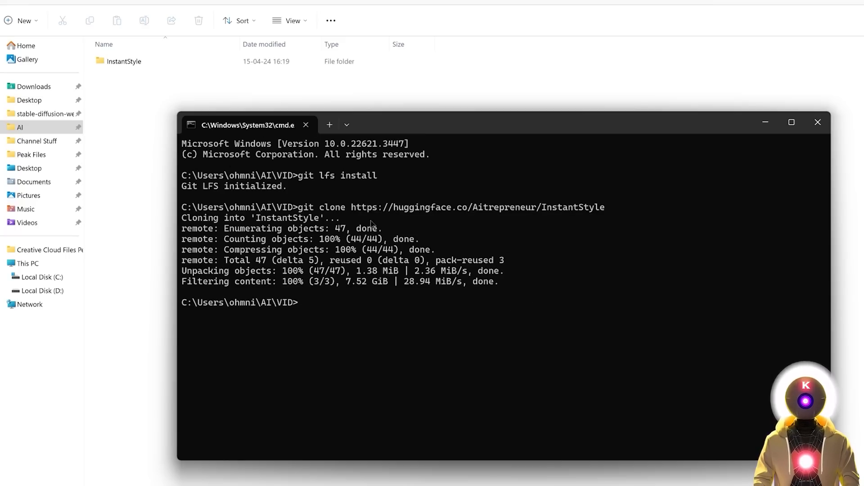
pyautogui.moveTo(399, 319)
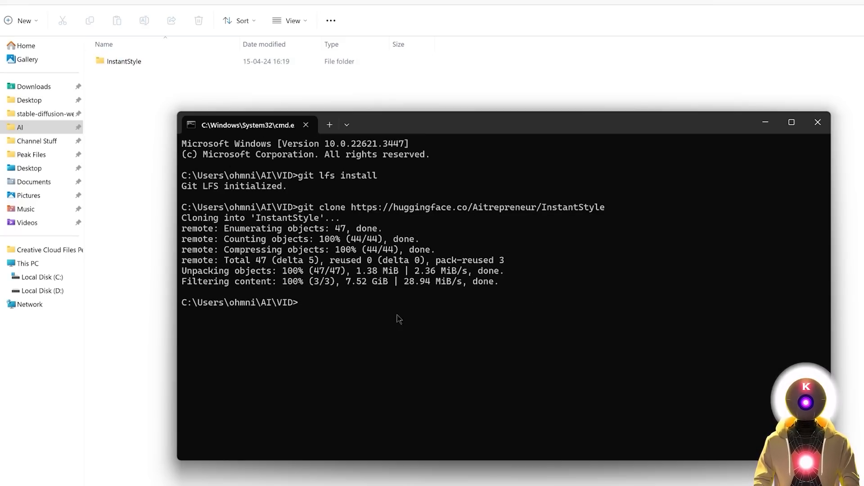
# Step: Inside InstantStyle, create the 'env' virtual environment and activate it via env\Scripts\activate
pyautogui.write('cd InstantStyle')
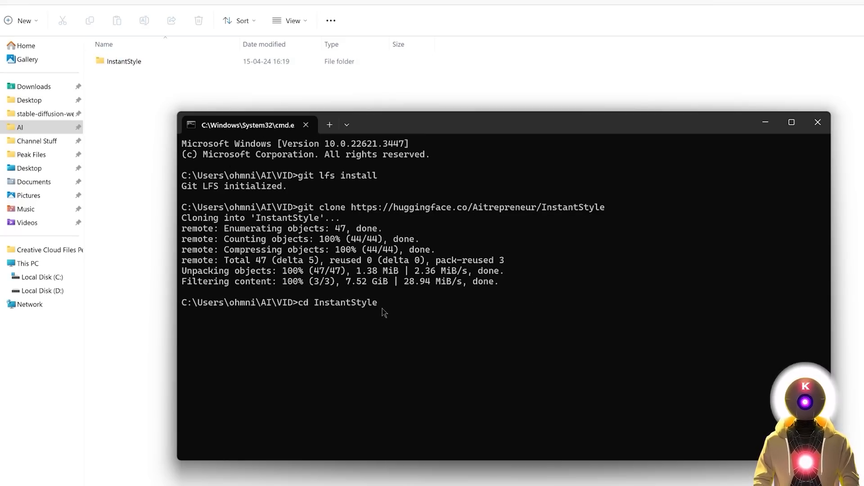
pyautogui.press('enter')
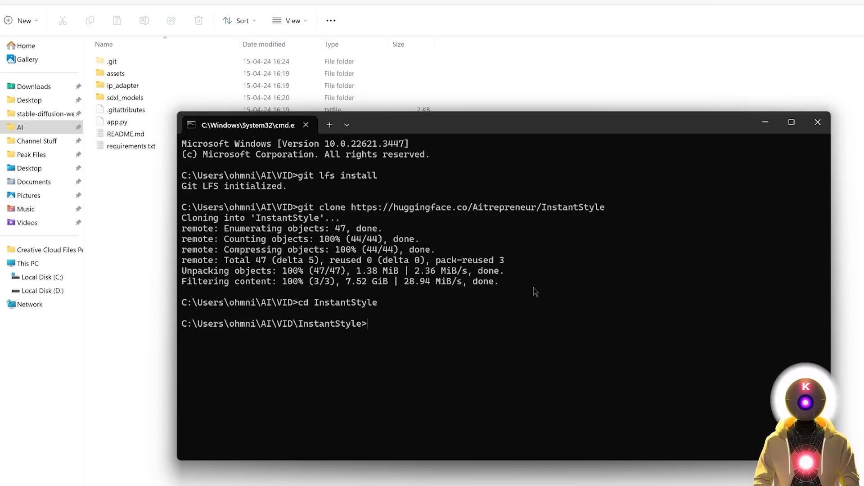
pyautogui.write('python -m venv env')
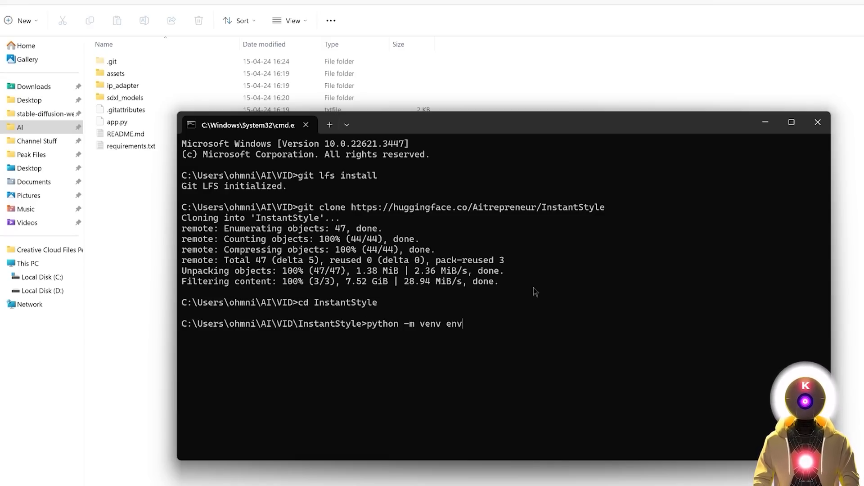
pyautogui.write('env\\Scripts\\activate')
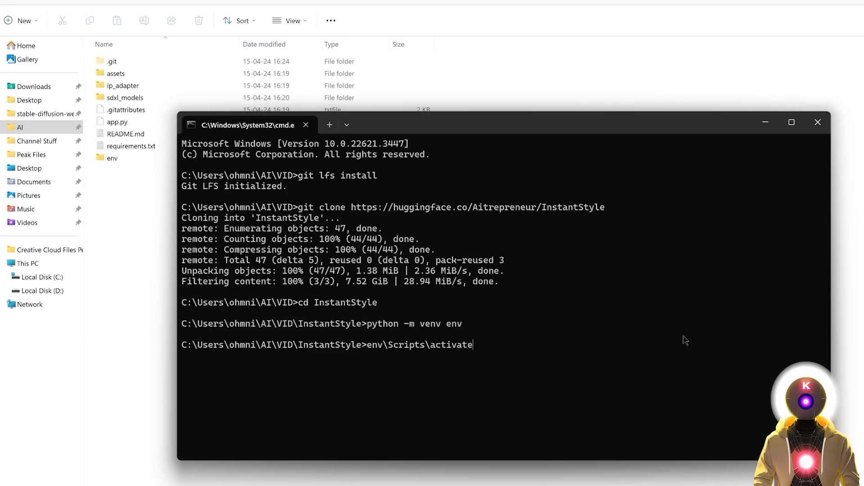
# Step: Install torch, torchvision, torchaudio, xformers and requirements.txt, then run python app.py
pyautogui.write('pip install torch torchvision torchaudio xformers --index-url https://download.pytorch.org/whl/cu118')
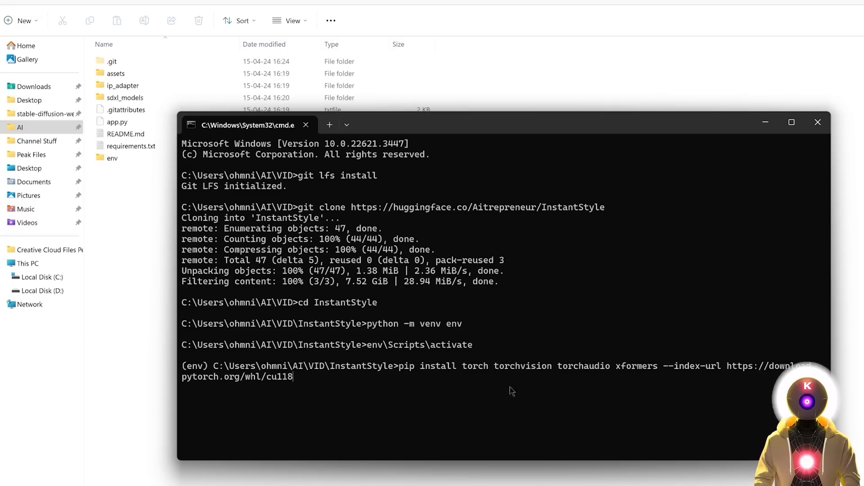
pyautogui.moveTo(379, 387)
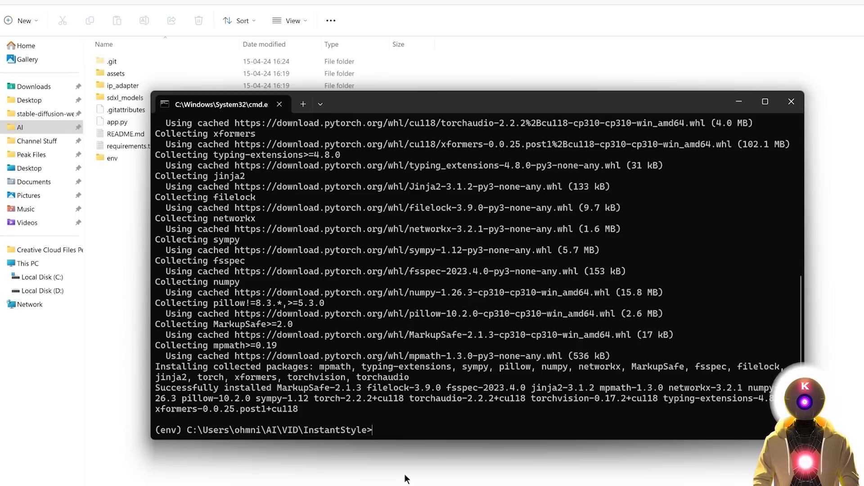
pyautogui.write('pip install -r requirements.txt')
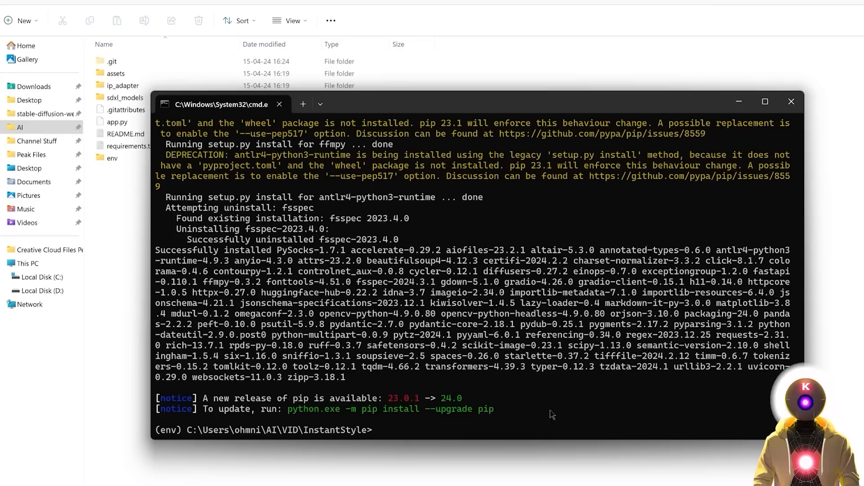
pyautogui.moveTo(579, 309)
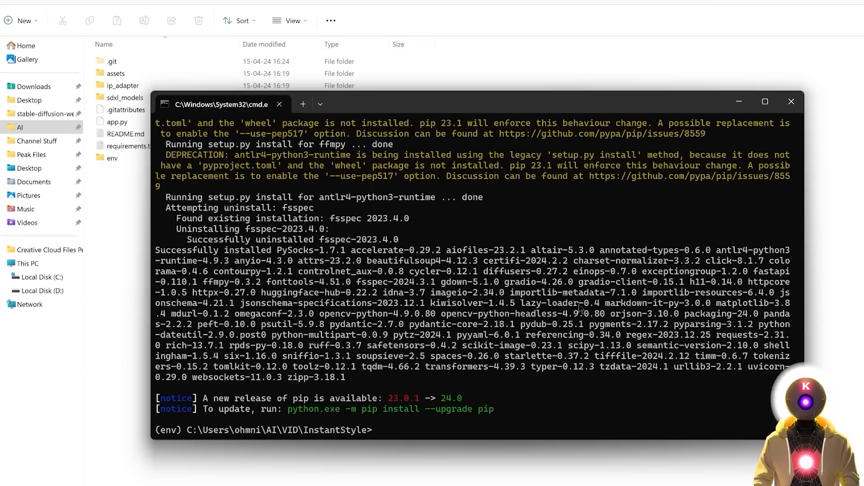
pyautogui.write('python app.py')
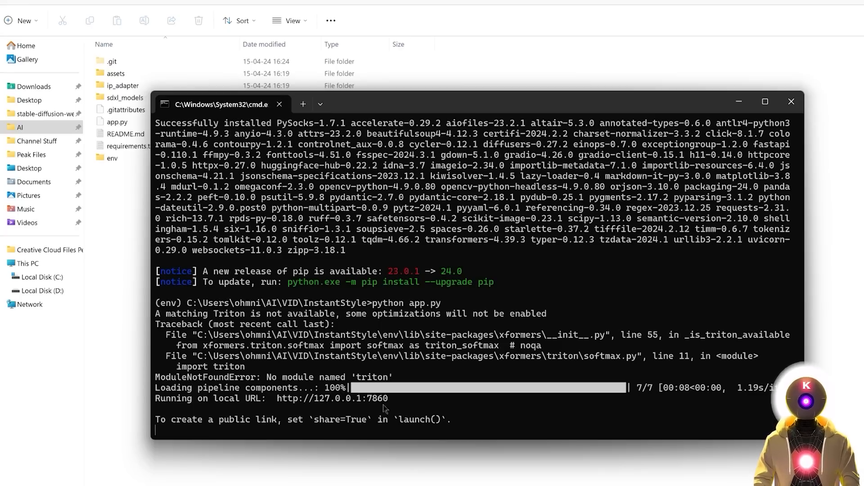
pyautogui.moveTo(331, 398)
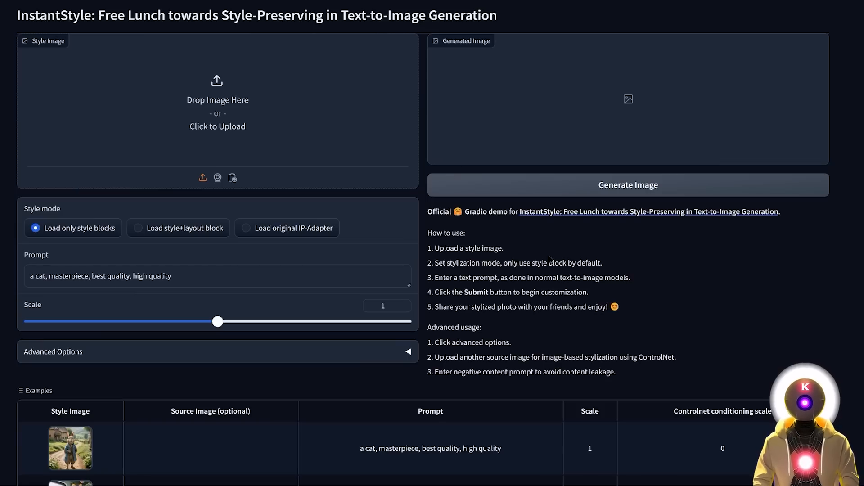
pyautogui.moveTo(508, 259)
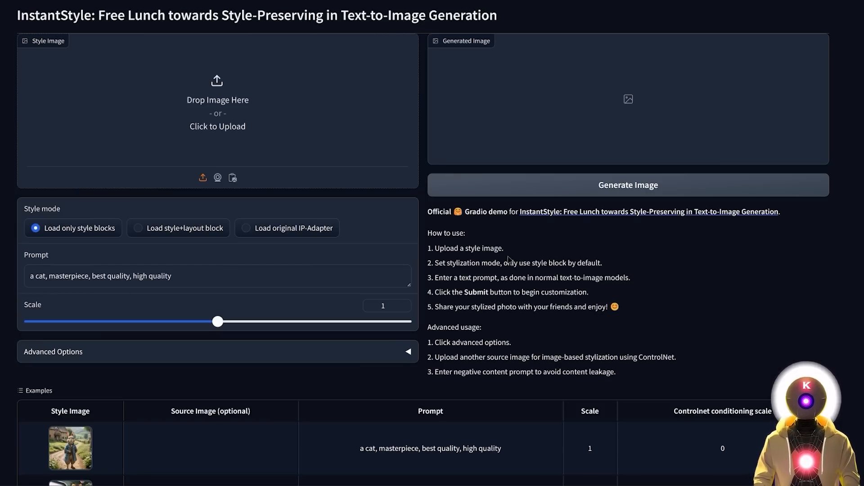
pyautogui.moveTo(535, 274)
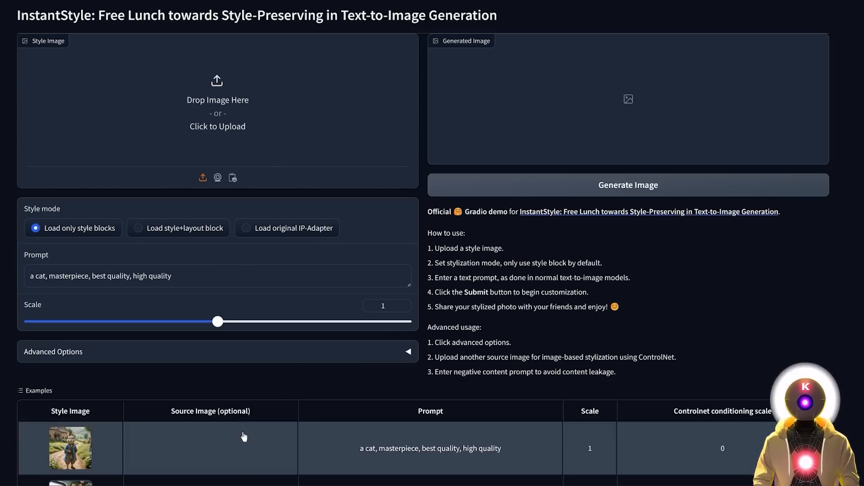
# Step: Load the first Examples row so the rabbit-and-cottage picture becomes the style image
pyautogui.click(71, 448)
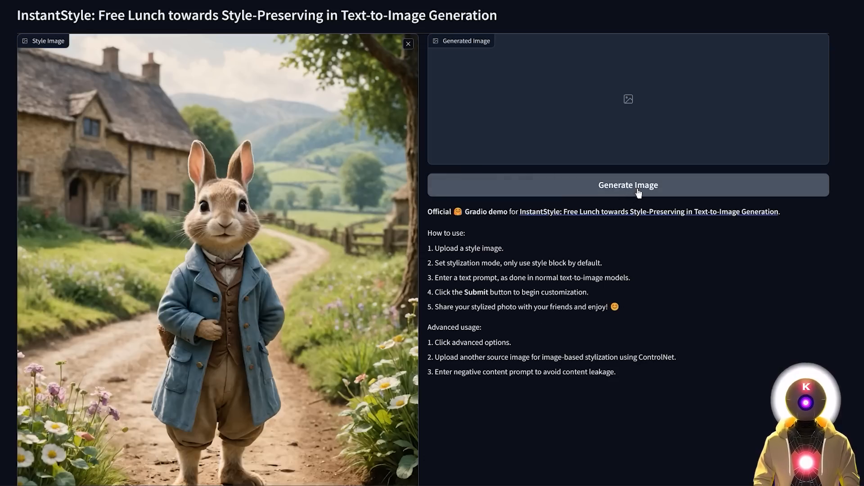
# Step: Generate the cute dog in a blue waistcoat at scale 1 matching the rabbit example's style
pyautogui.click(627, 184)
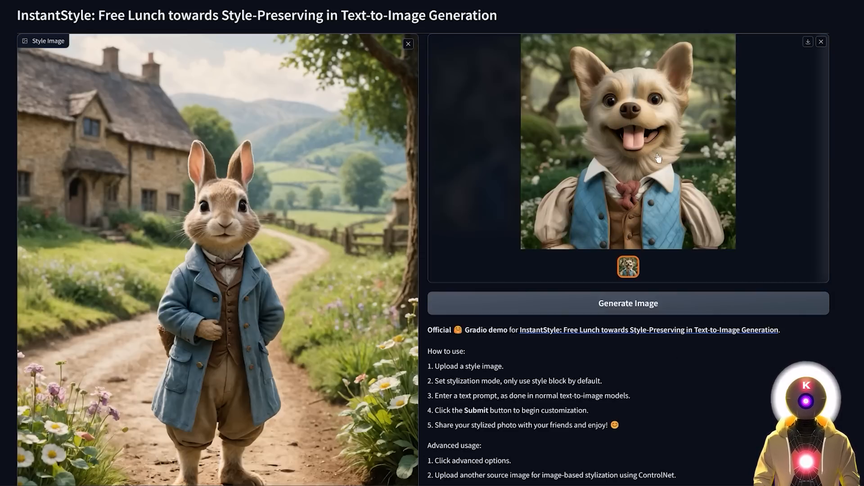
pyautogui.moveTo(321, 247)
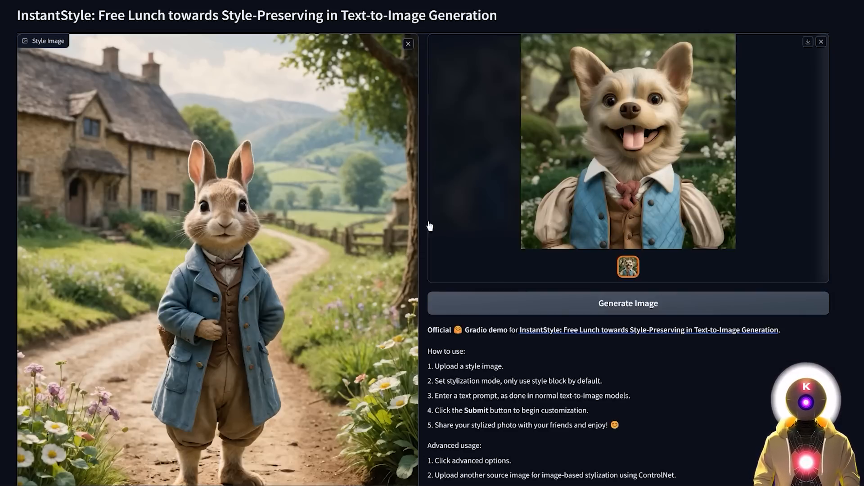
pyautogui.moveTo(505, 194)
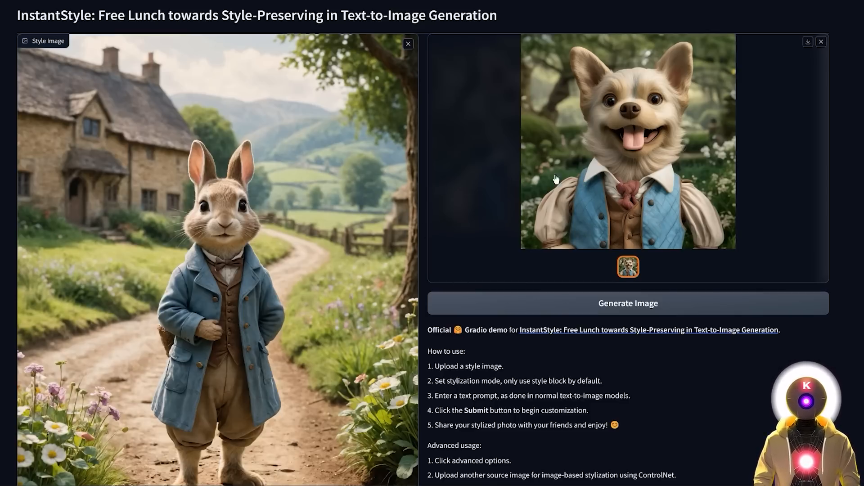
pyautogui.moveTo(402, 221)
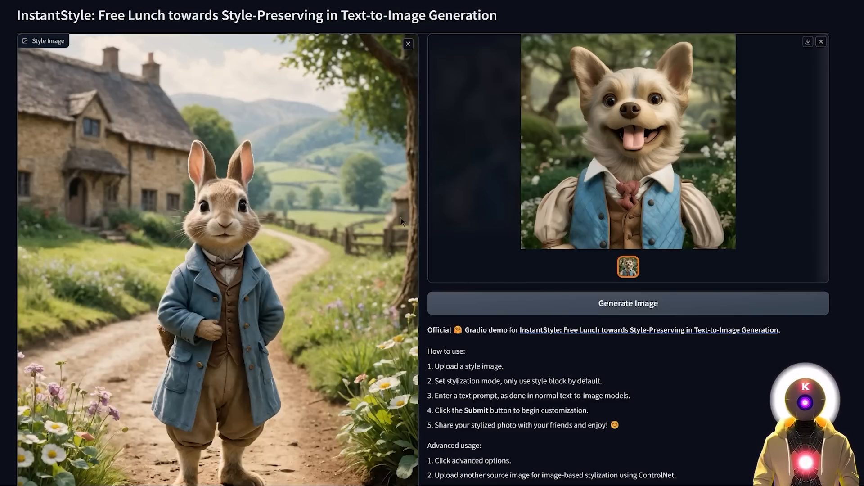
pyautogui.moveTo(592, 173)
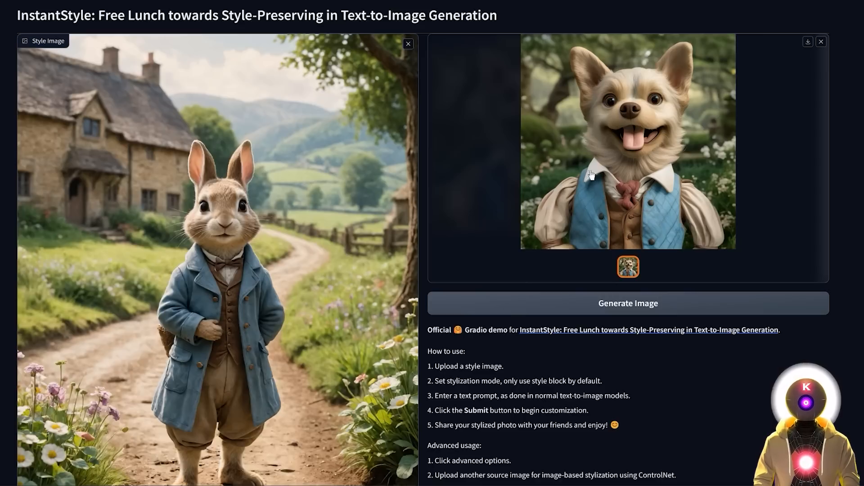
pyautogui.moveTo(413, 197)
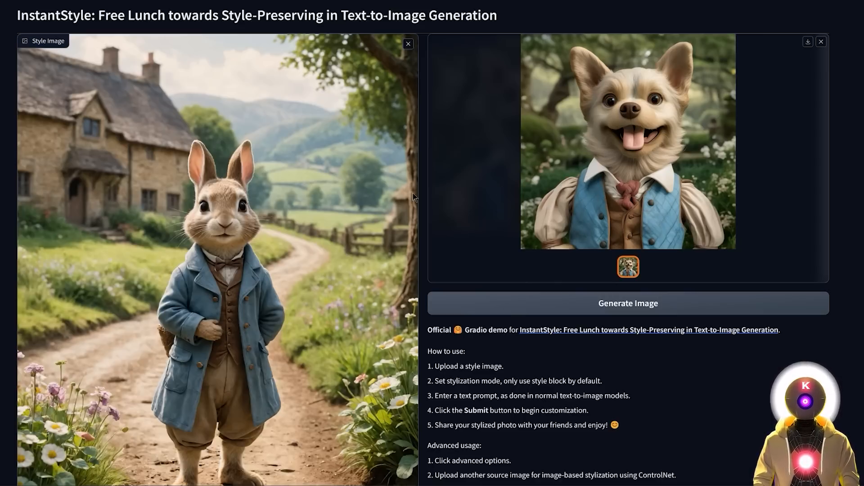
pyautogui.moveTo(494, 181)
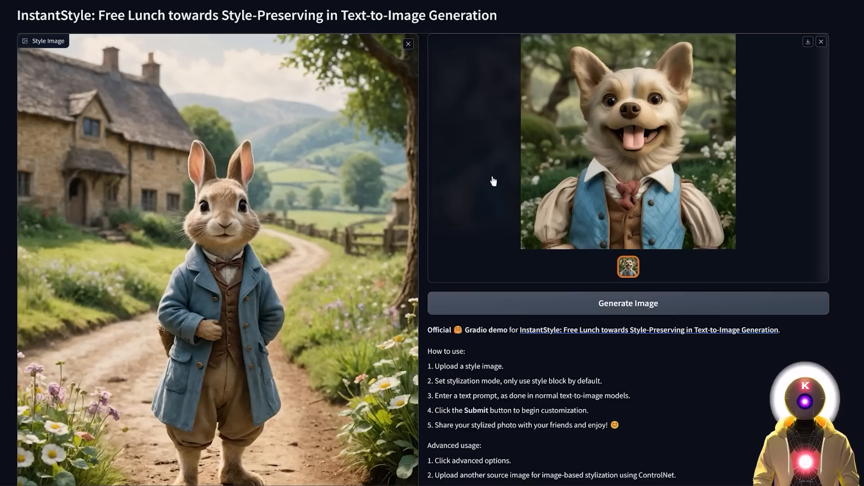
pyautogui.moveTo(449, 159)
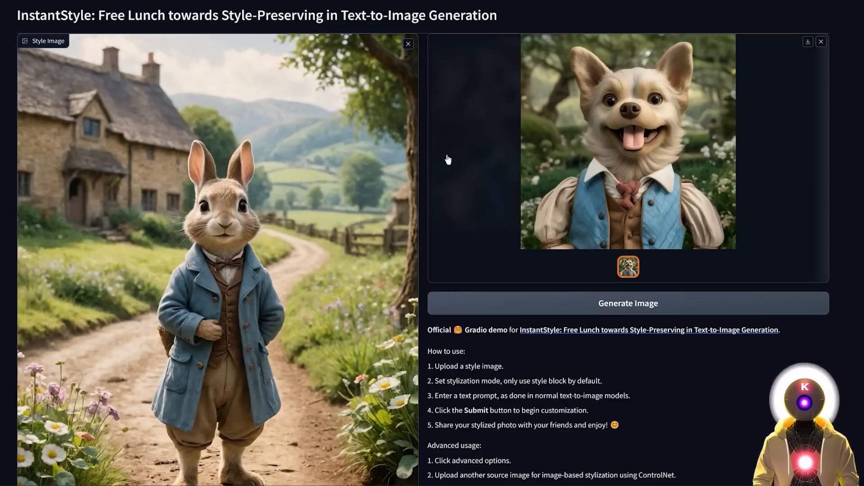
pyautogui.moveTo(456, 215)
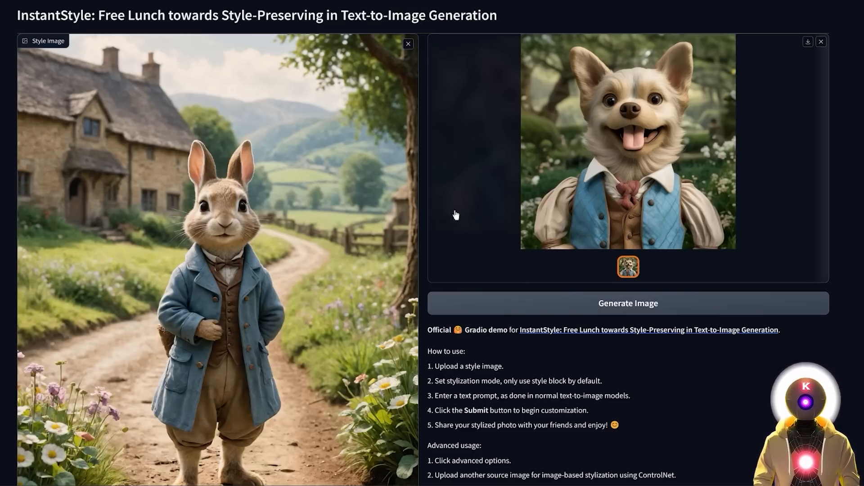
pyautogui.moveTo(206, 191)
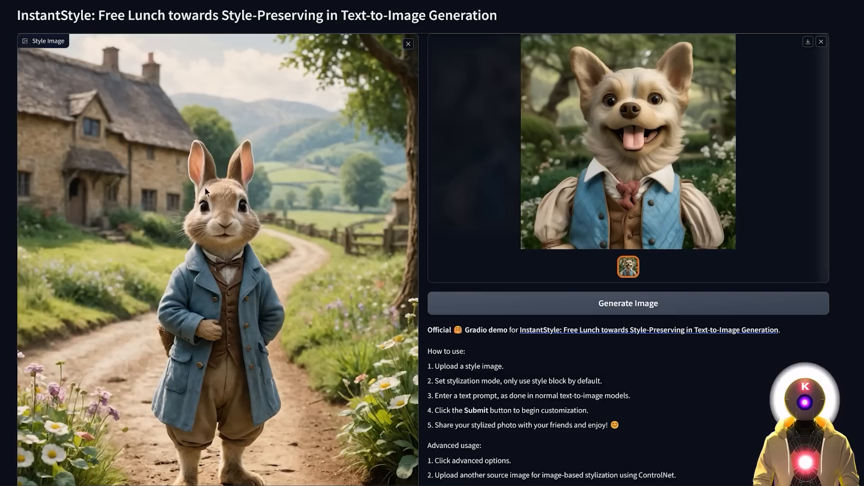
pyautogui.moveTo(257, 248)
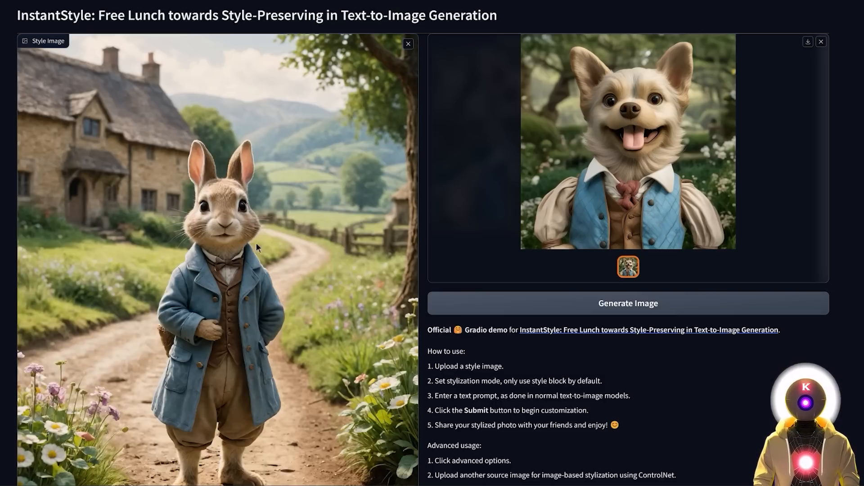
pyautogui.moveTo(241, 213)
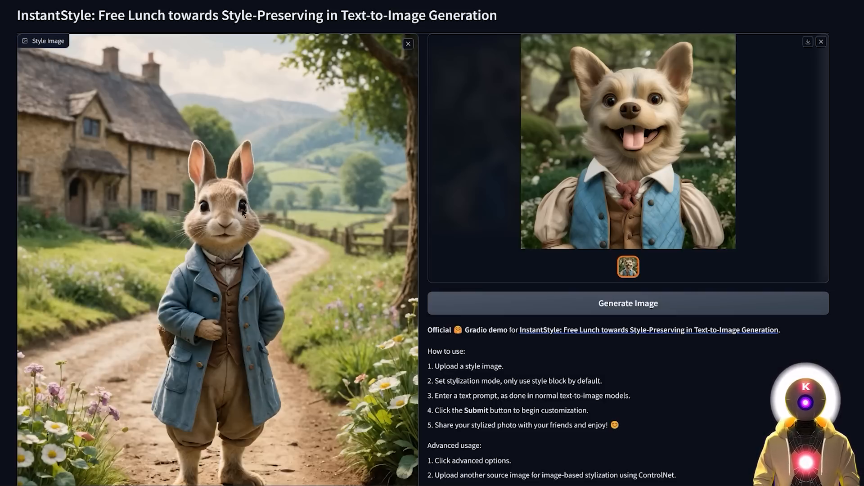
pyautogui.scroll(-3)
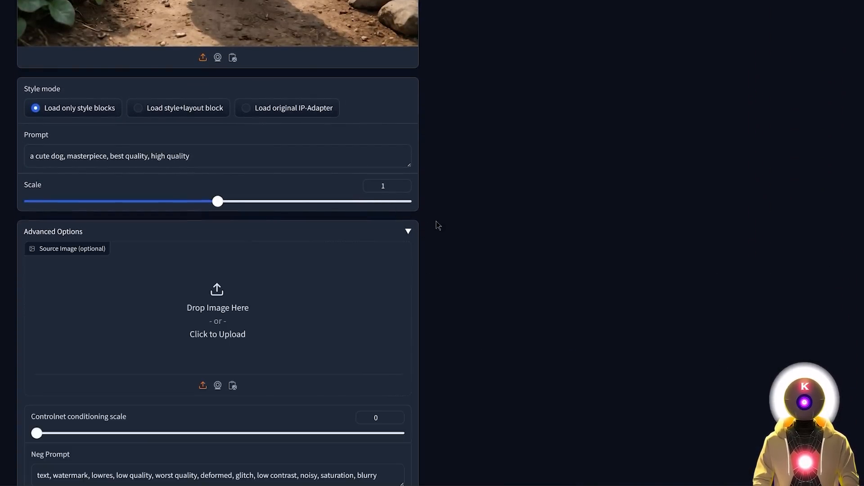
pyautogui.moveTo(239, 325)
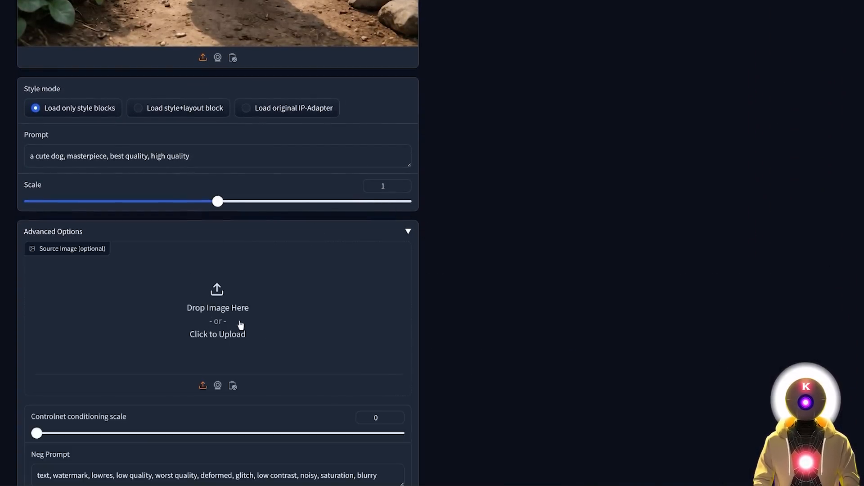
pyautogui.moveTo(245, 314)
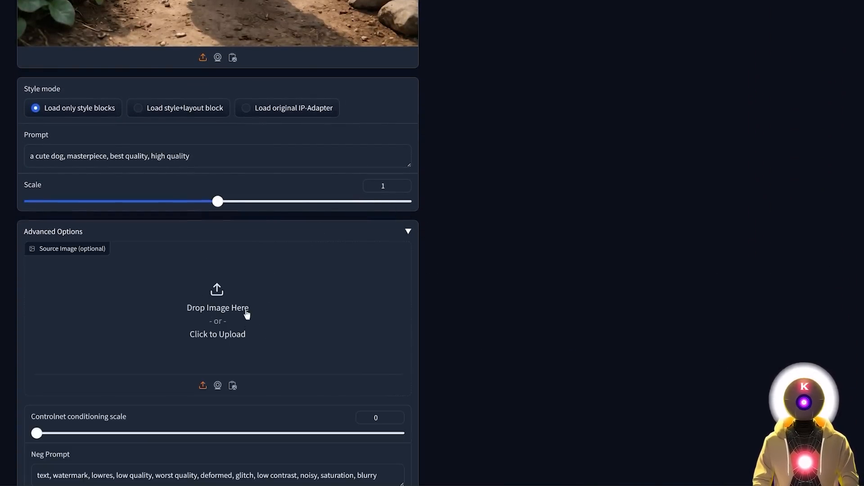
# Step: Generate a portrait of the bespectacled woman in the storybook rabbit's countryside style
pyautogui.click(217, 308)
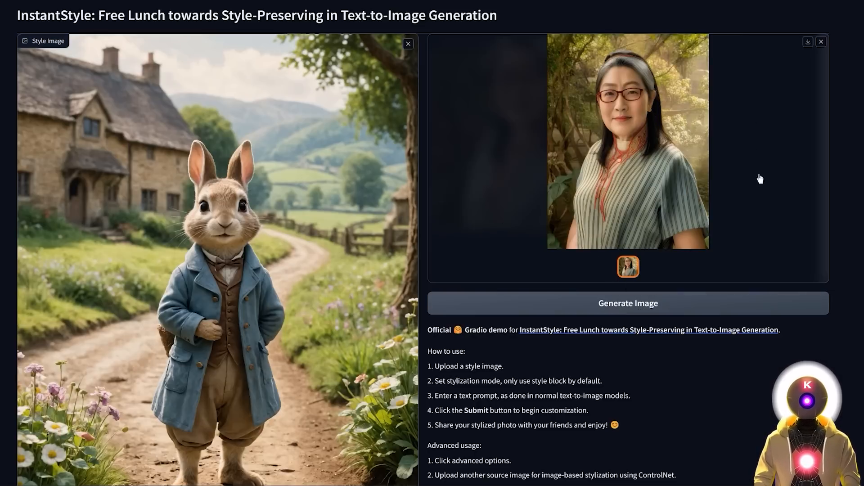
pyautogui.moveTo(649, 137)
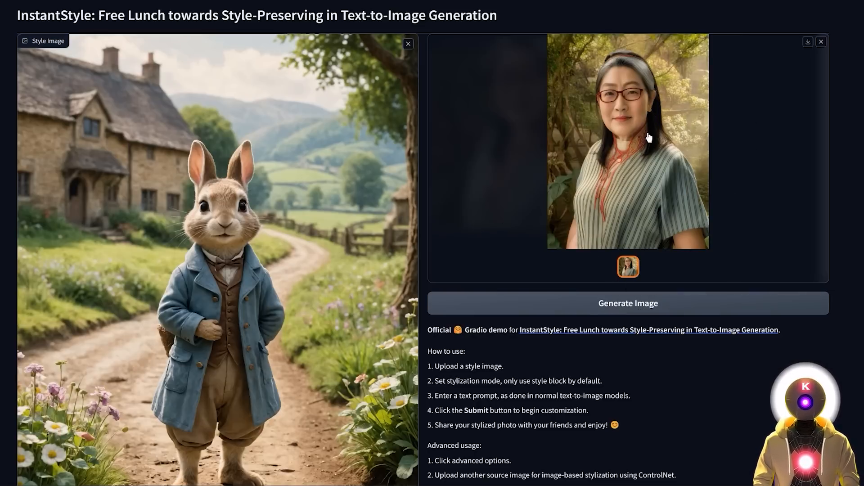
pyautogui.moveTo(261, 171)
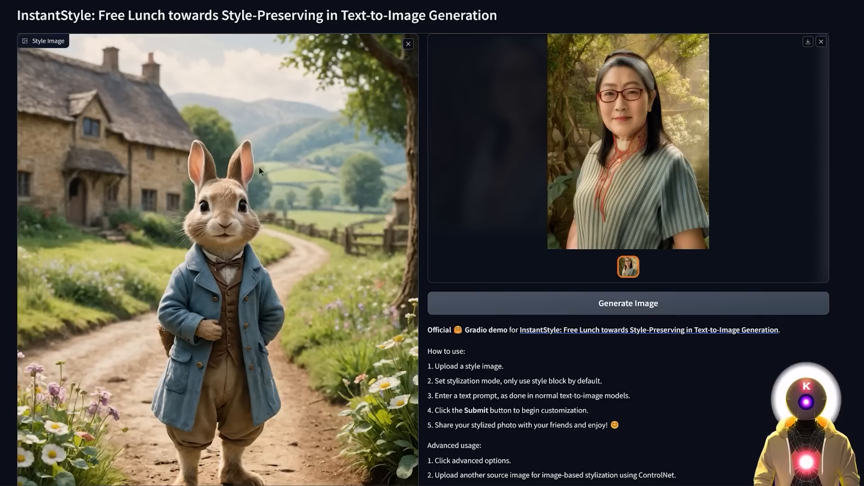
# Step: Set the prompt to 'a cat woman, masterpiece, best quality, high quality' and generate a cat-eared storybook portrait
pyautogui.scroll(-3)
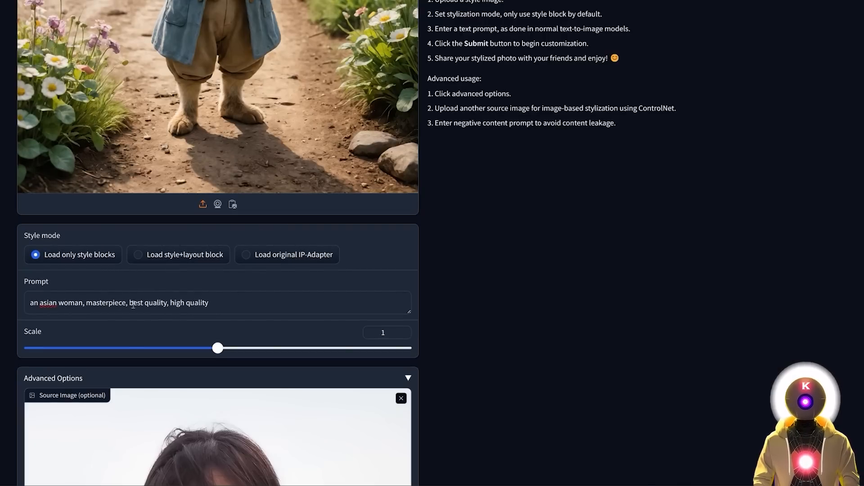
pyautogui.scroll(-3)
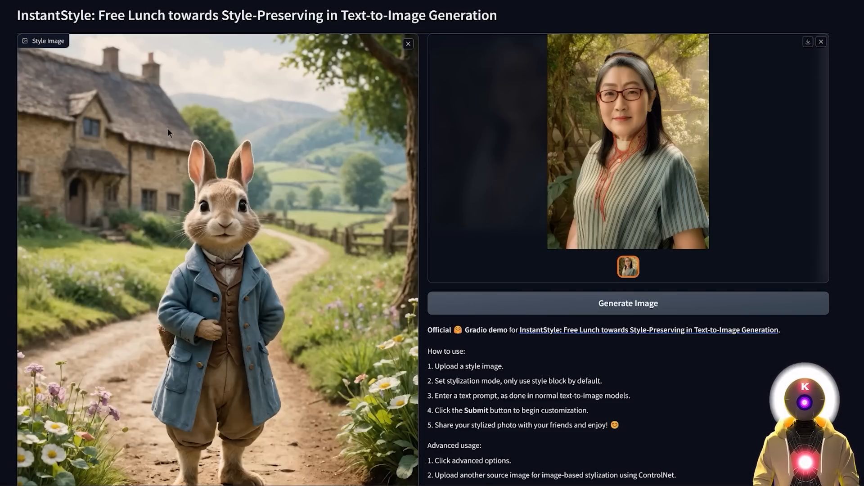
pyautogui.scroll(-3)
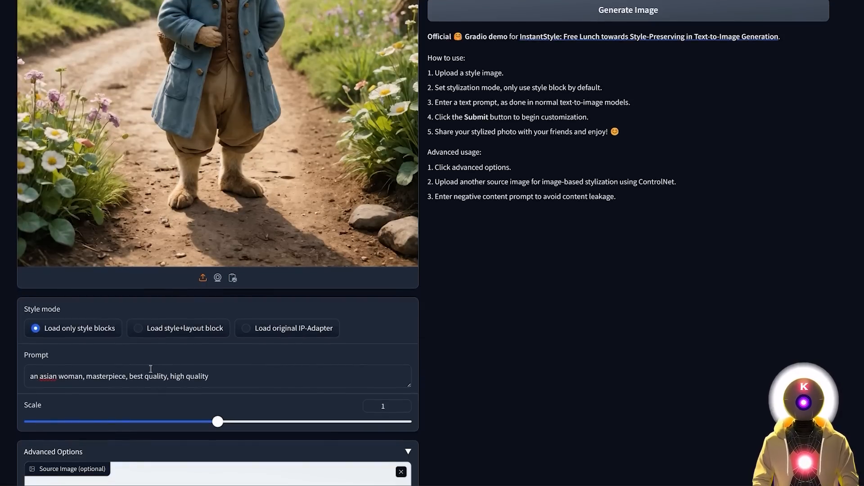
pyautogui.scroll(-3)
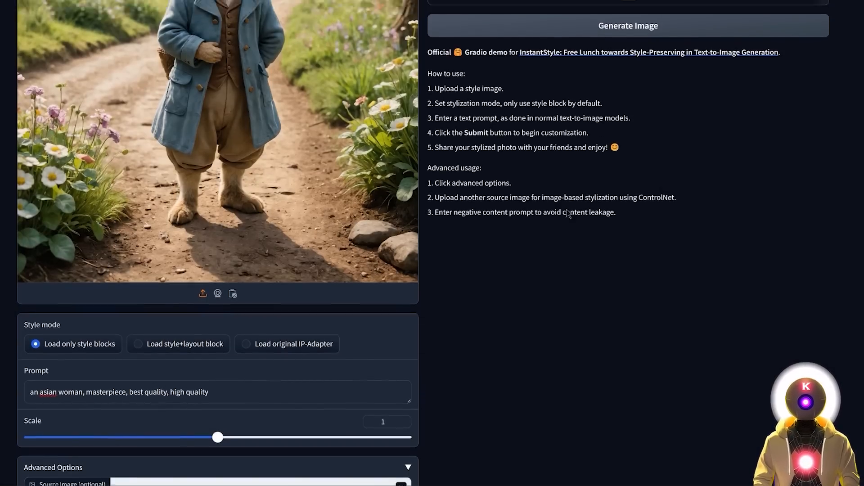
pyautogui.scroll(-3)
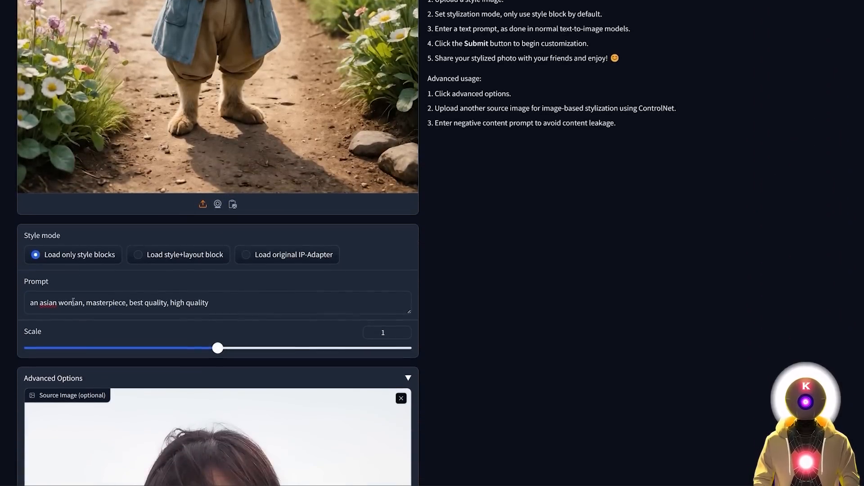
pyautogui.write('a cat woman, masterpiece, best quality, high quality')
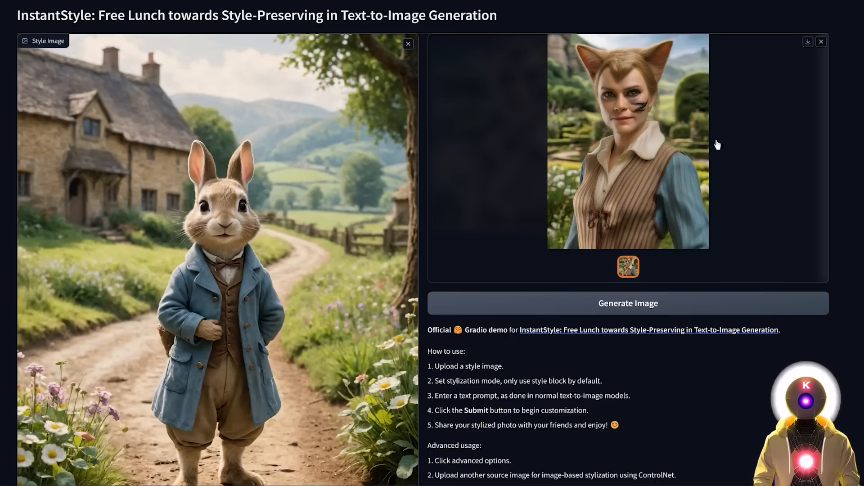
pyautogui.moveTo(713, 176)
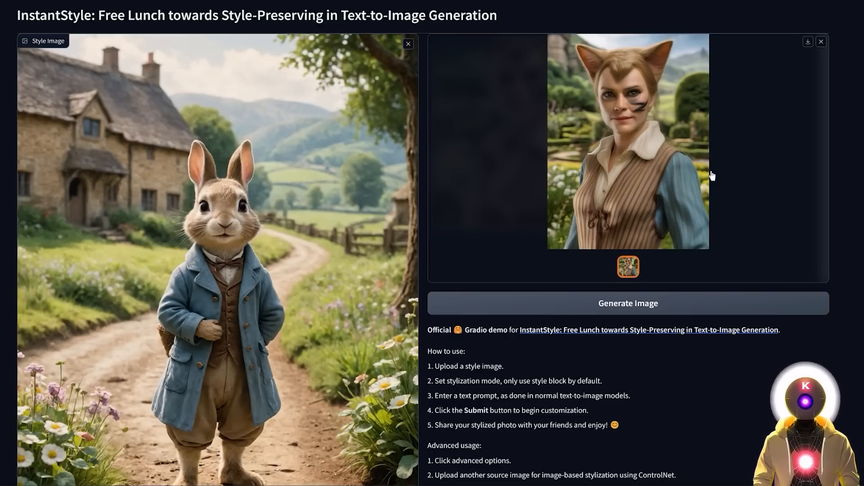
pyautogui.moveTo(842, 211)
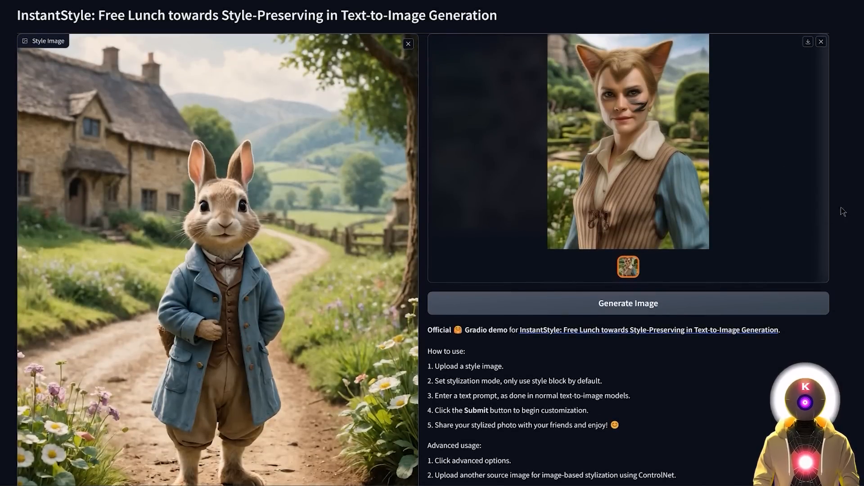
pyautogui.scroll(-3)
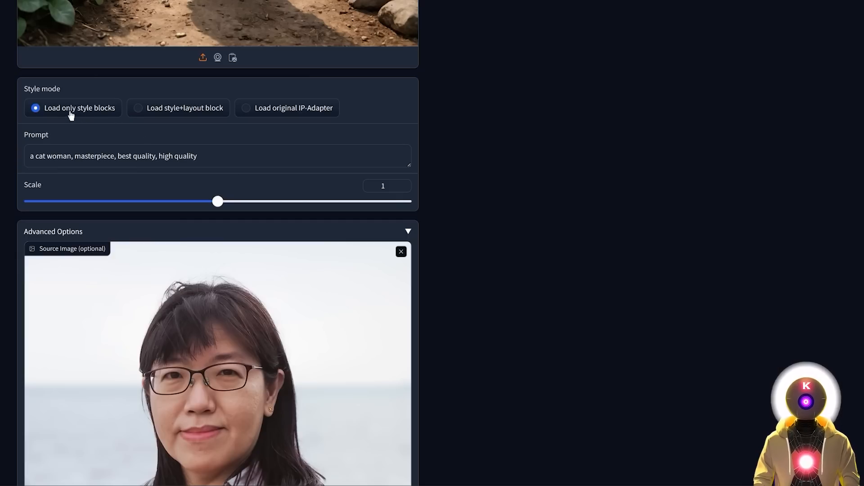
pyautogui.moveTo(182, 114)
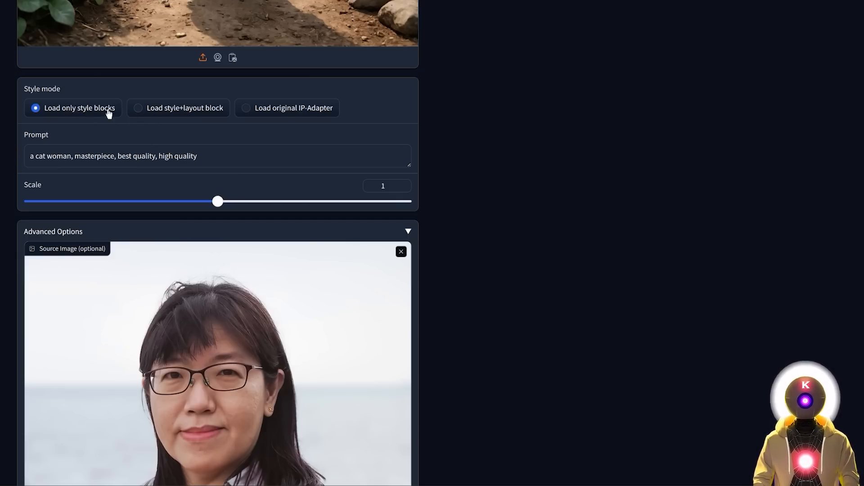
pyautogui.moveTo(370, 198)
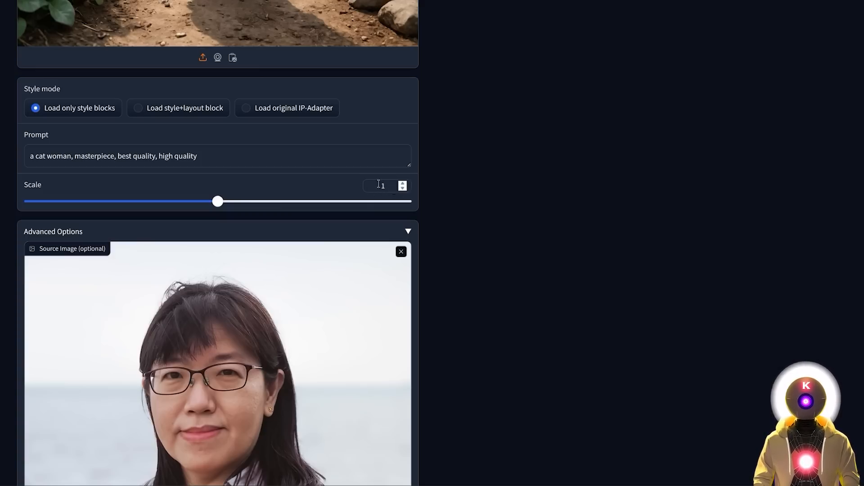
pyautogui.scroll(-3)
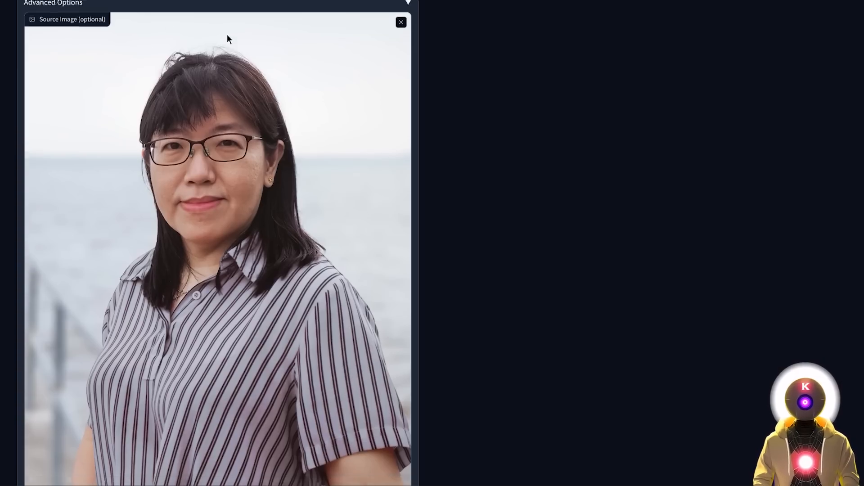
pyautogui.scroll(-3)
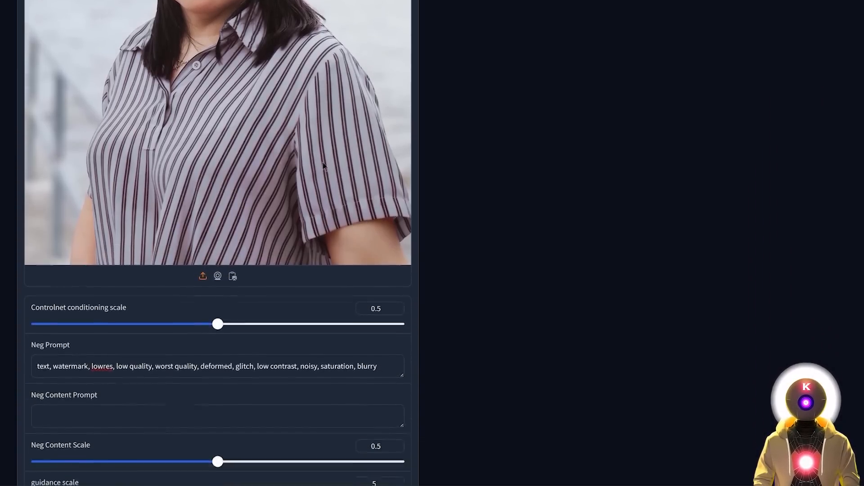
pyautogui.scroll(-3)
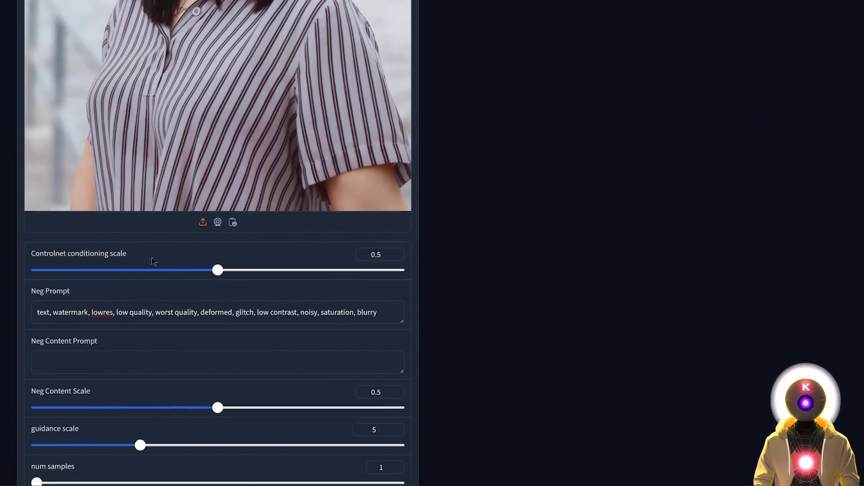
pyautogui.scroll(-3)
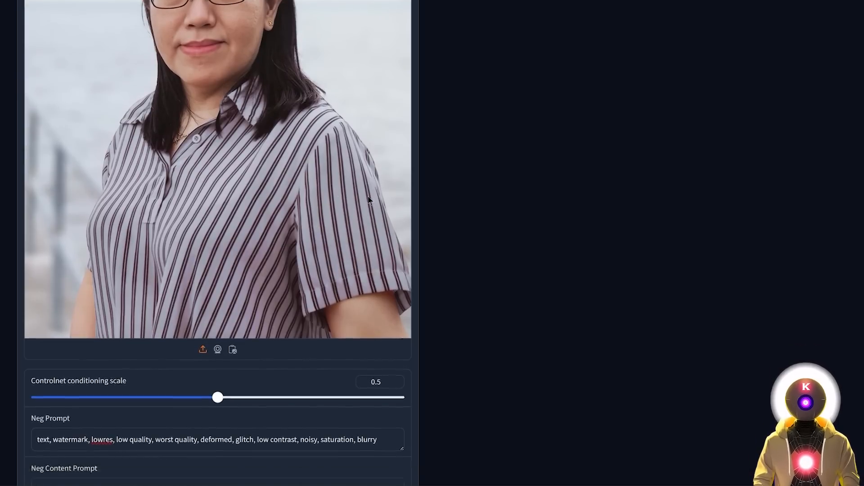
pyautogui.scroll(-3)
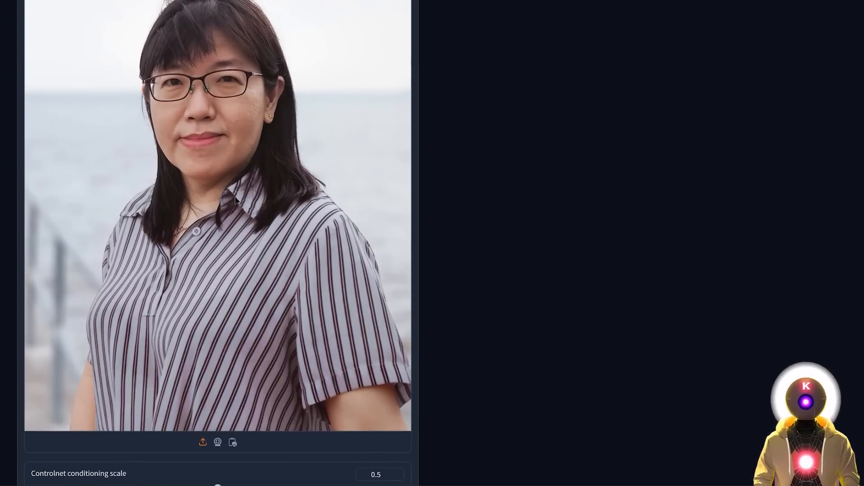
pyautogui.scroll(-3)
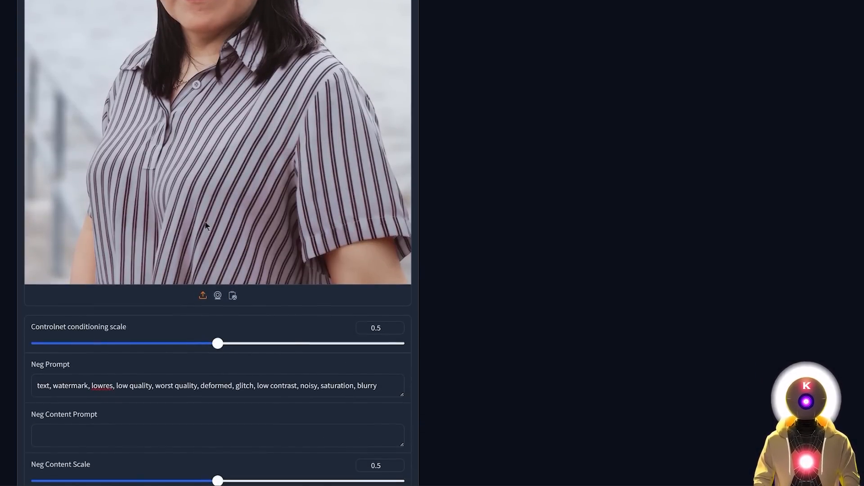
pyautogui.moveTo(217, 343); pyautogui.dragTo(192, 343)
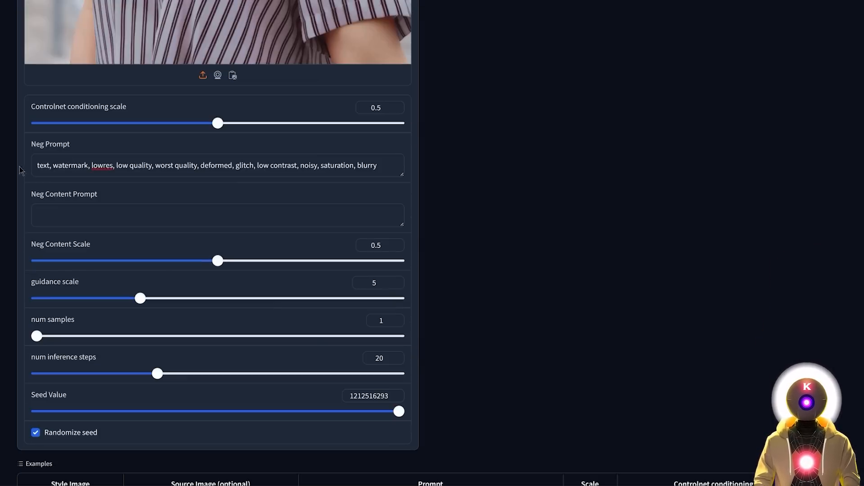
pyautogui.moveTo(126, 195)
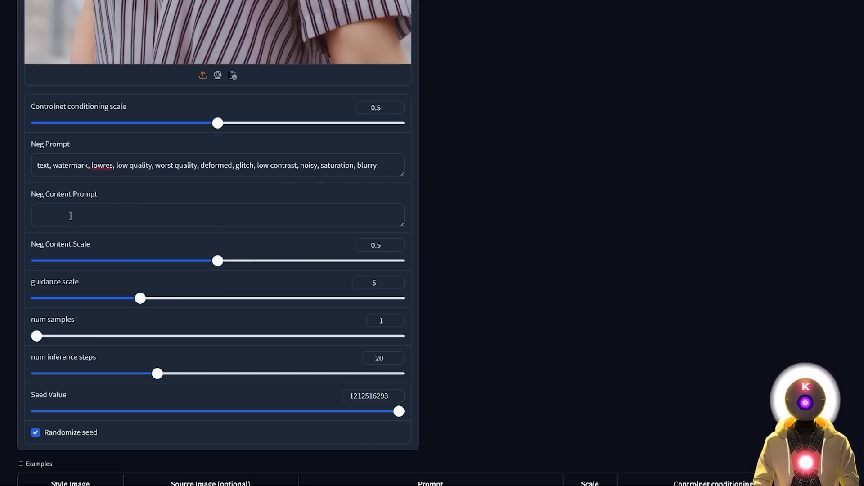
pyautogui.moveTo(286, 314)
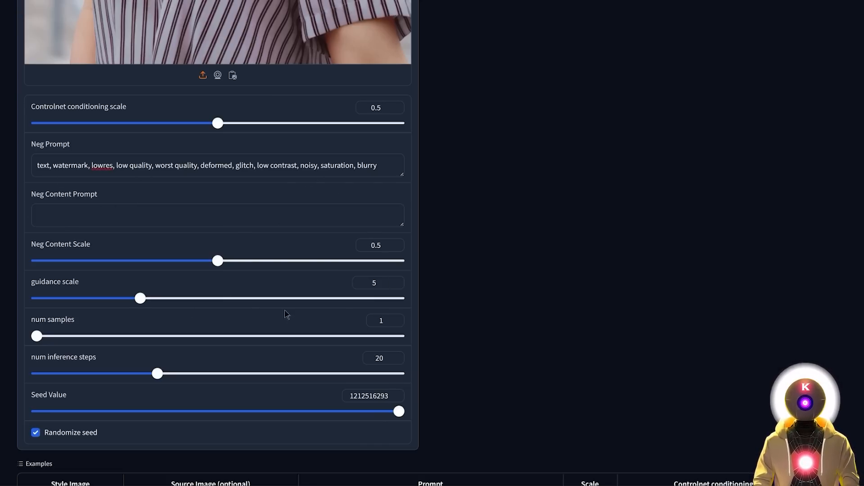
pyautogui.moveTo(321, 383)
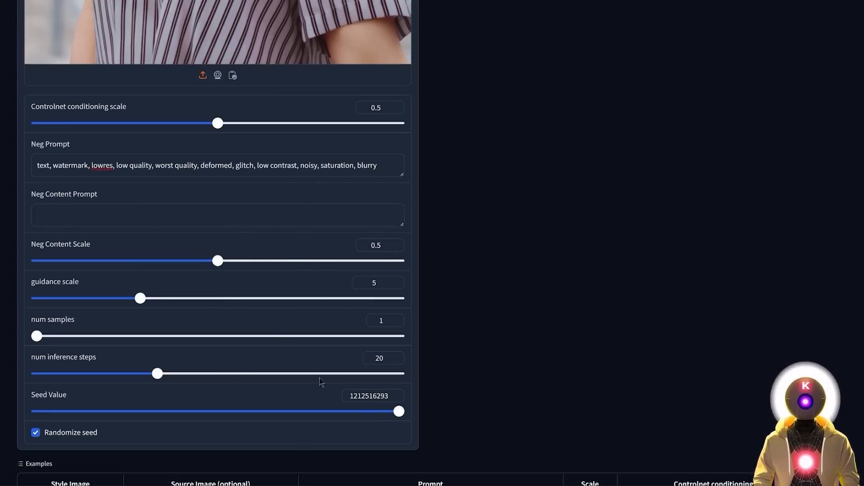
pyautogui.moveTo(294, 295)
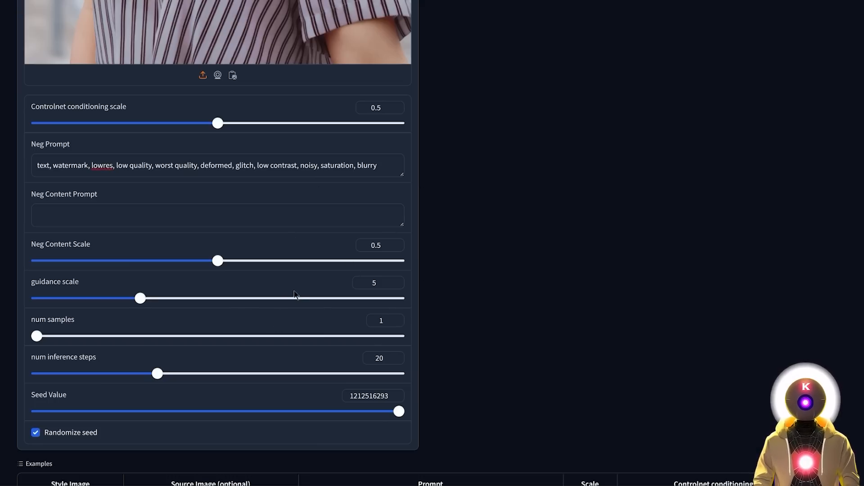
pyautogui.moveTo(322, 277)
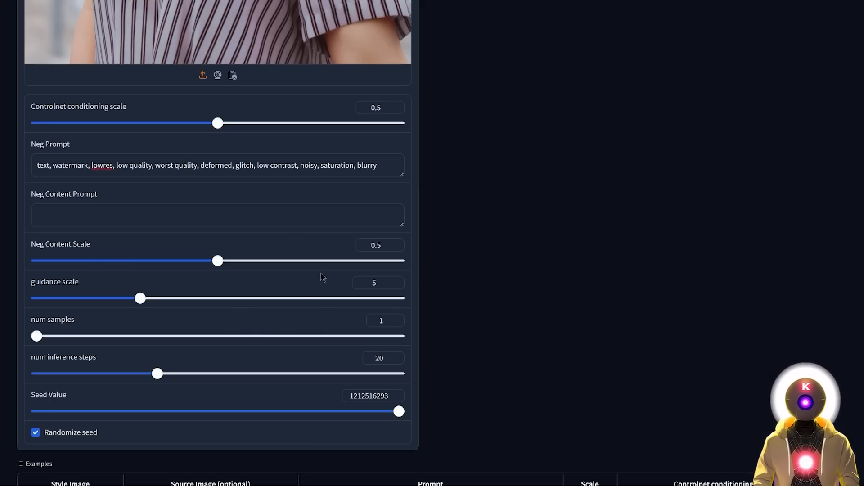
pyautogui.moveTo(330, 318)
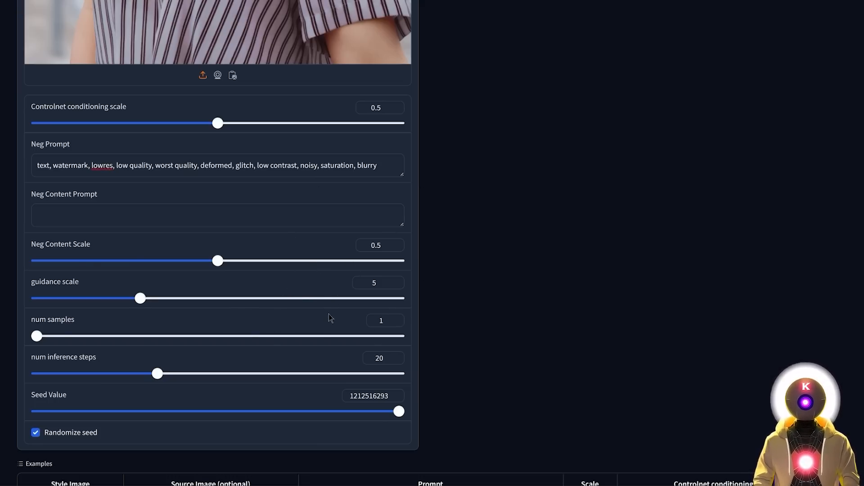
pyautogui.moveTo(528, 227)
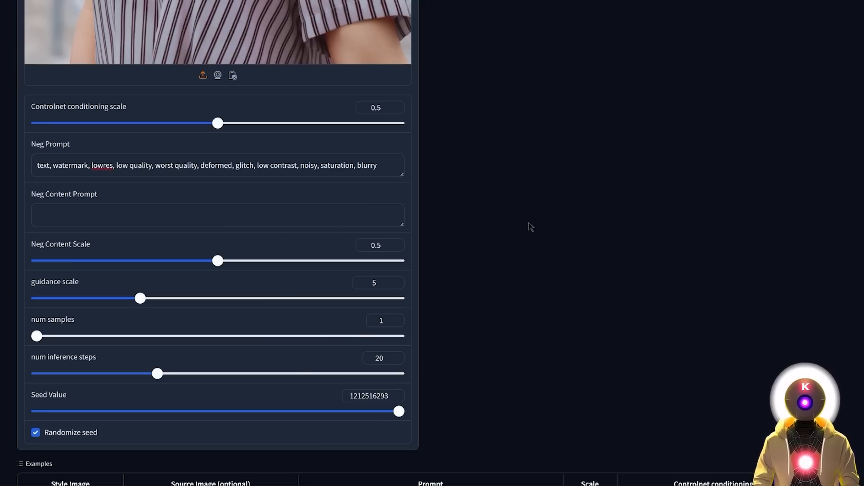
pyautogui.moveTo(641, 344)
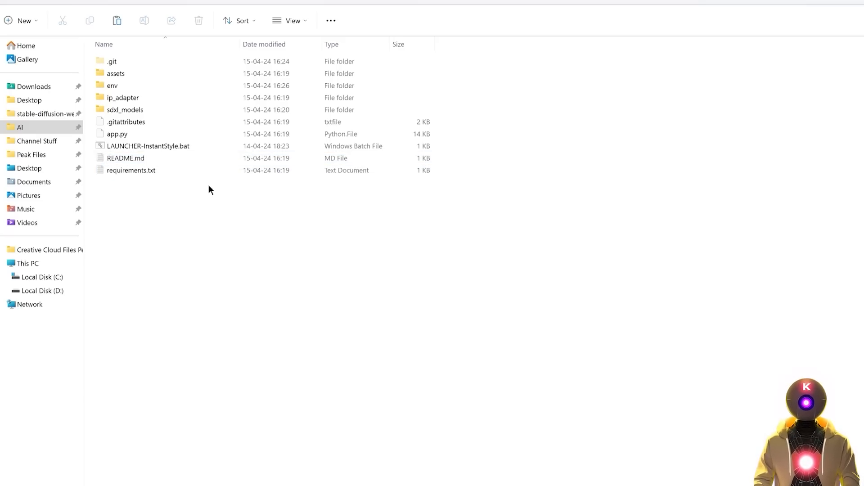
# Step: Open LAUNCHER-InstantStyle.bat in Notepad++ via its right-click menu
pyautogui.click(126, 122)
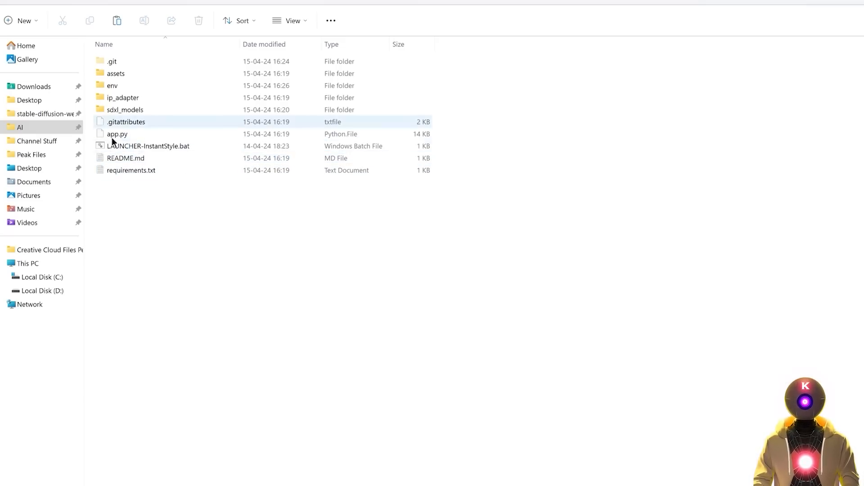
pyautogui.rightClick(149, 146)
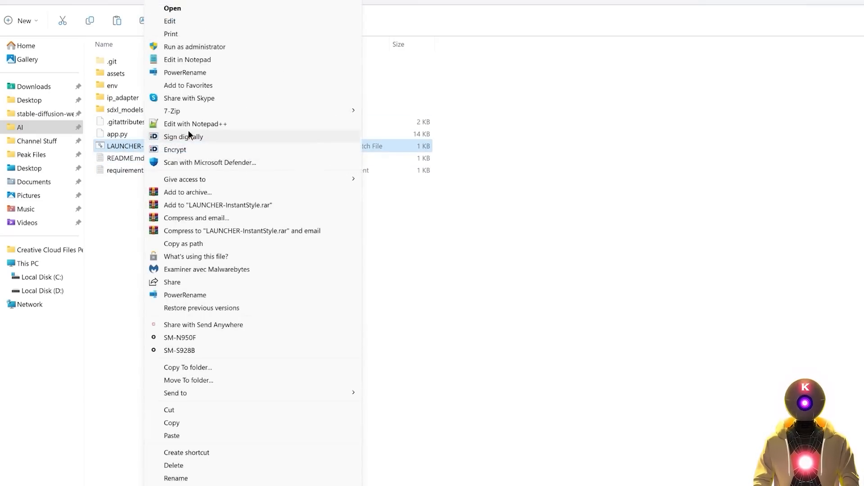
pyautogui.click(196, 123)
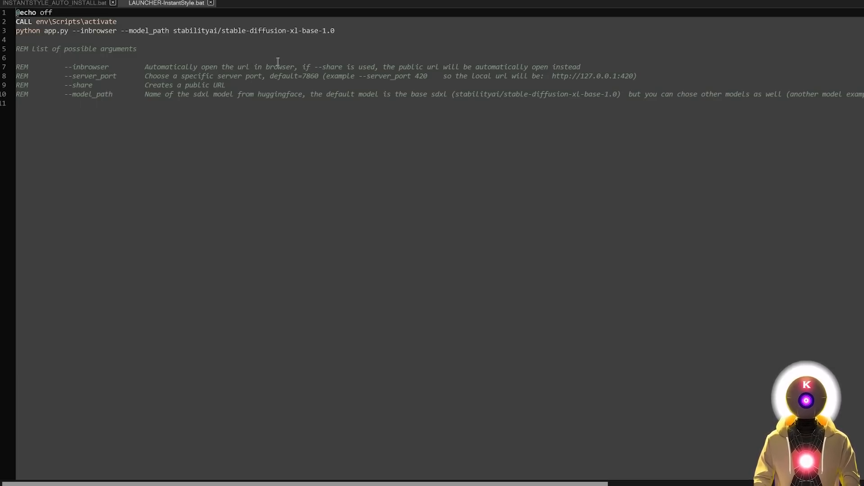
pyautogui.moveTo(135, 75)
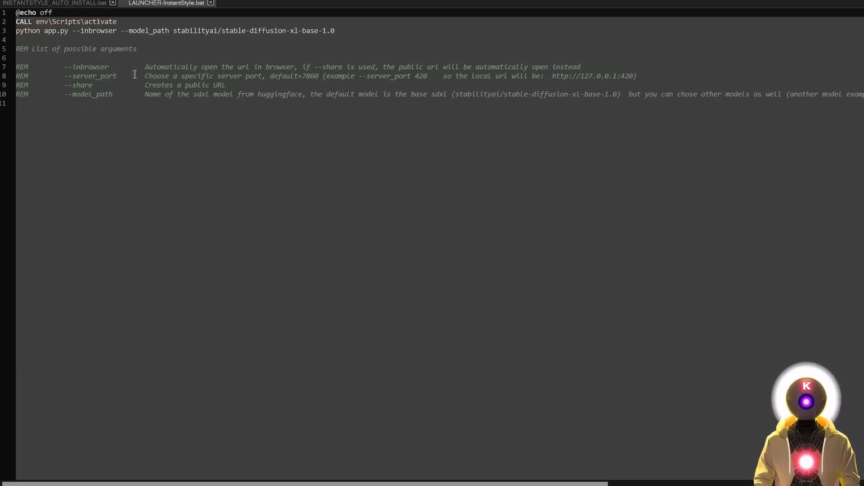
pyautogui.moveTo(230, 76)
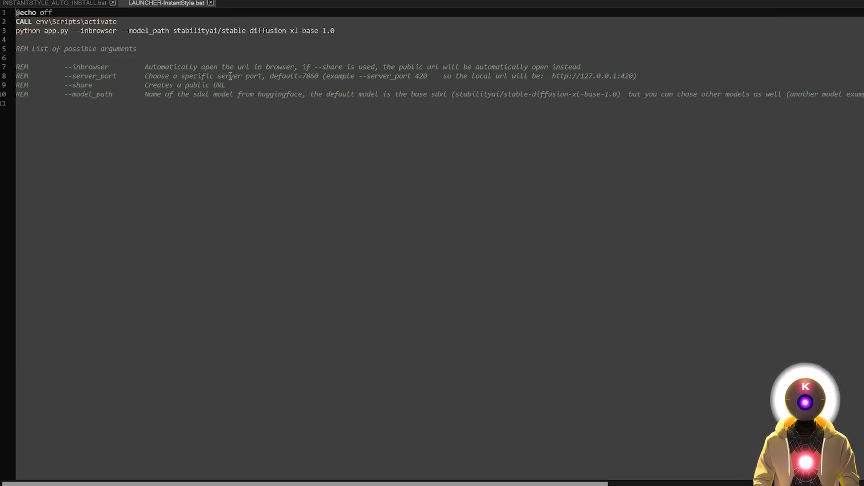
pyautogui.moveTo(82, 87)
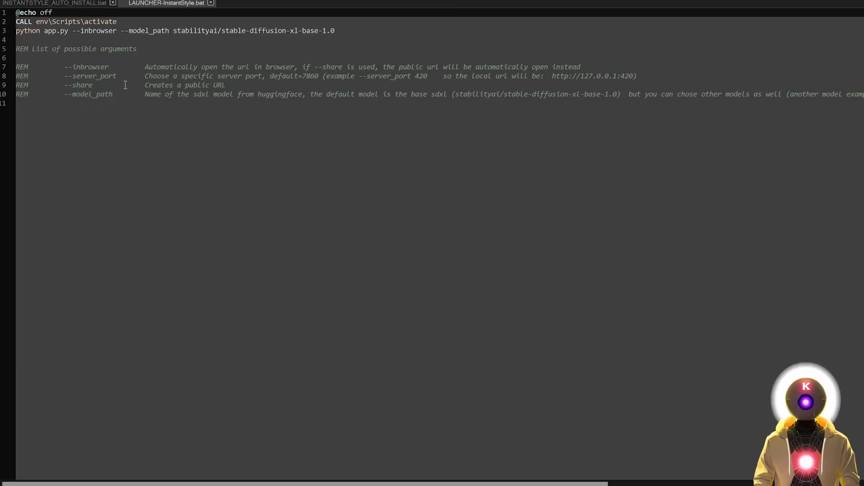
pyautogui.moveTo(68, 94)
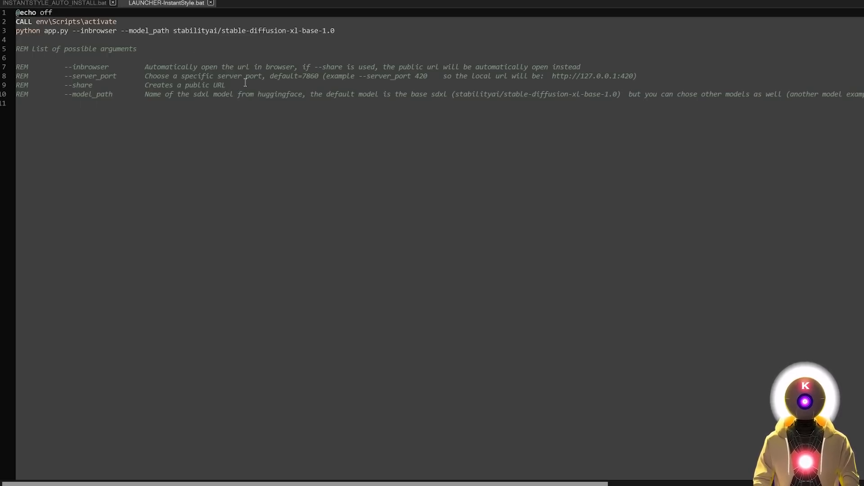
pyautogui.moveTo(363, 92)
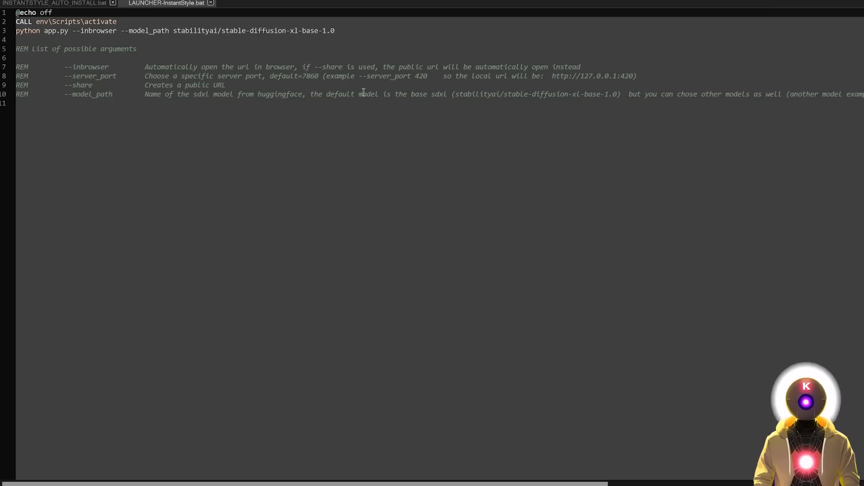
pyautogui.moveTo(372, 98)
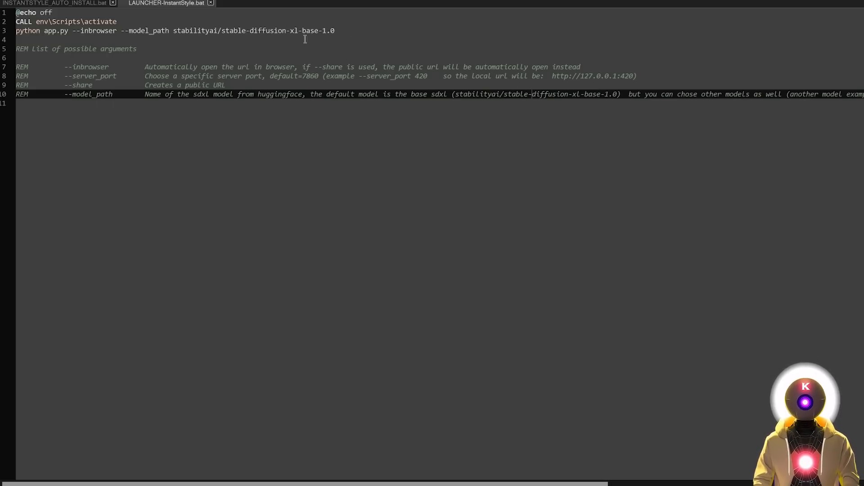
pyautogui.moveTo(535, 103)
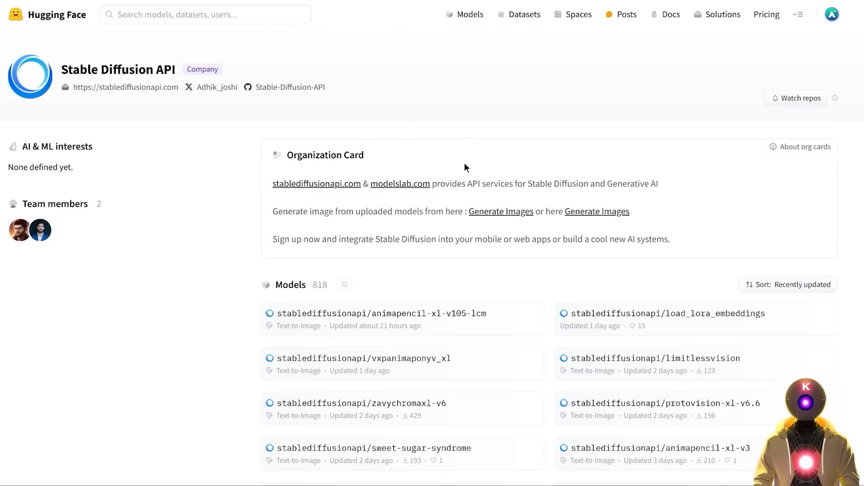
pyautogui.moveTo(454, 152)
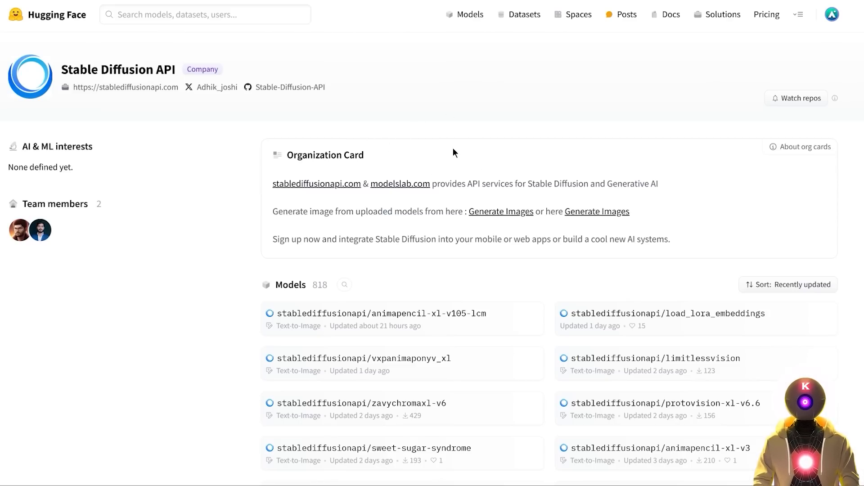
pyautogui.moveTo(132, 116)
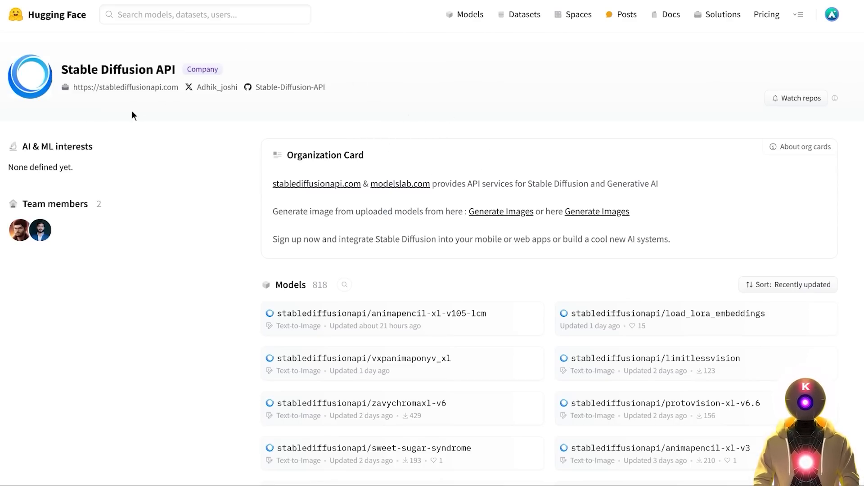
pyautogui.scroll(-3)
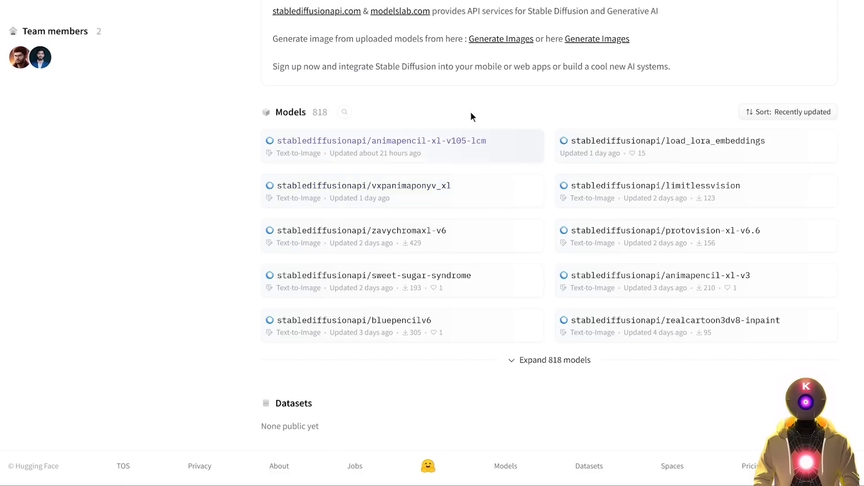
pyautogui.moveTo(442, 131)
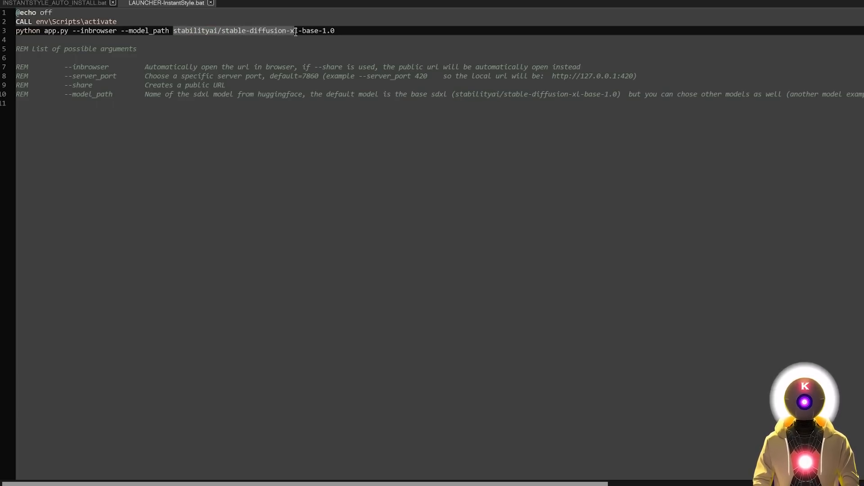
# Step: Set --model_path to stablediffusionapi/vxpanimaponyv_xl and rerun the launcher batch file
pyautogui.write('stablediffusionapi/vxpanimaponyv_xl')
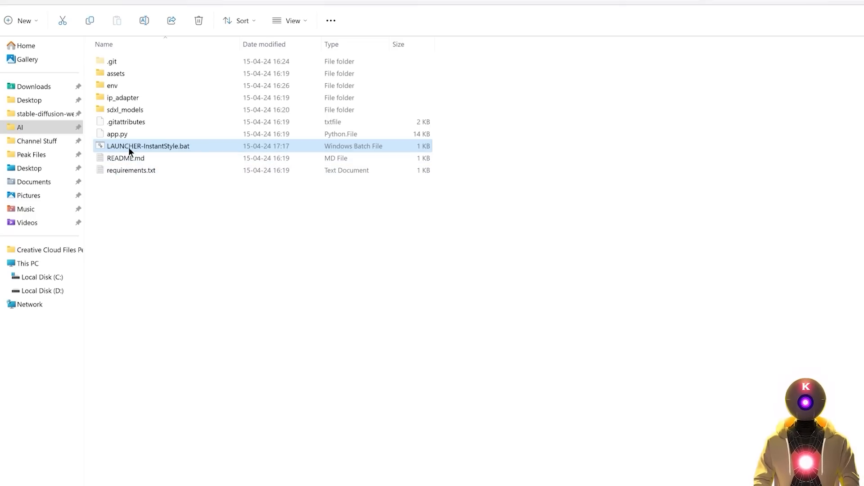
pyautogui.doubleClick(148, 146)
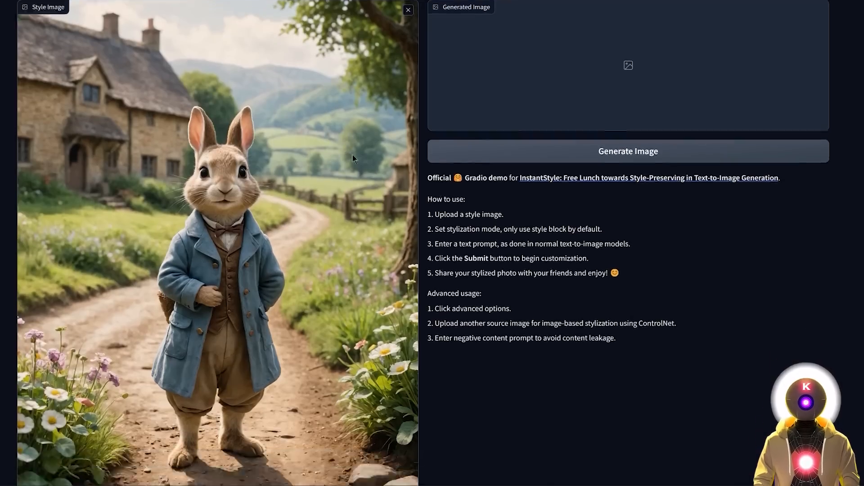
# Step: Generate a cat-eared portrait in the rabbit cottage style using the vxpanimaponyv_xl model
pyautogui.scroll(-3)
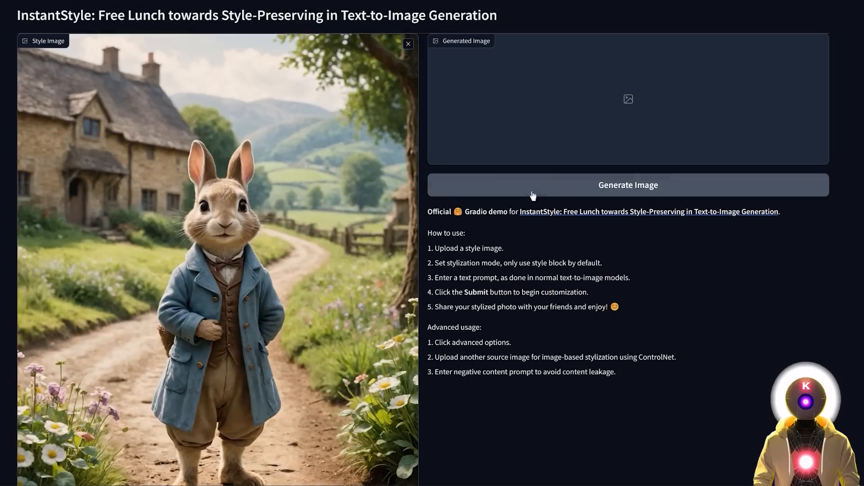
pyautogui.click(627, 184)
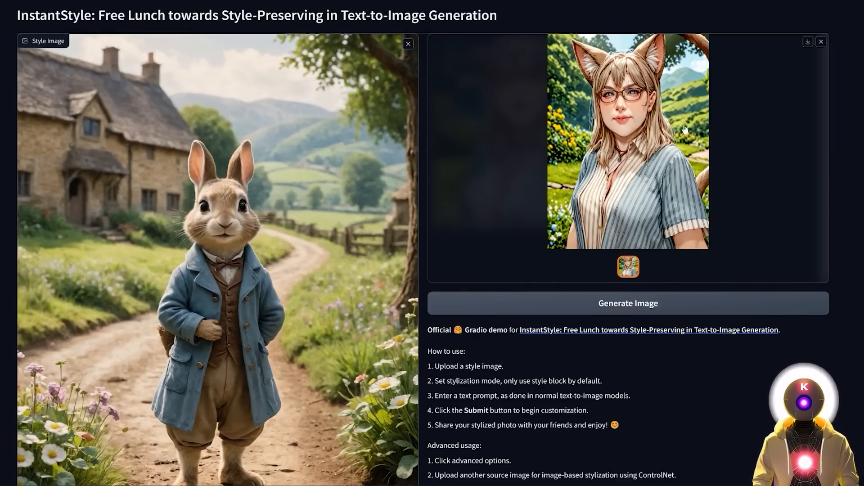
pyautogui.moveTo(381, 230)
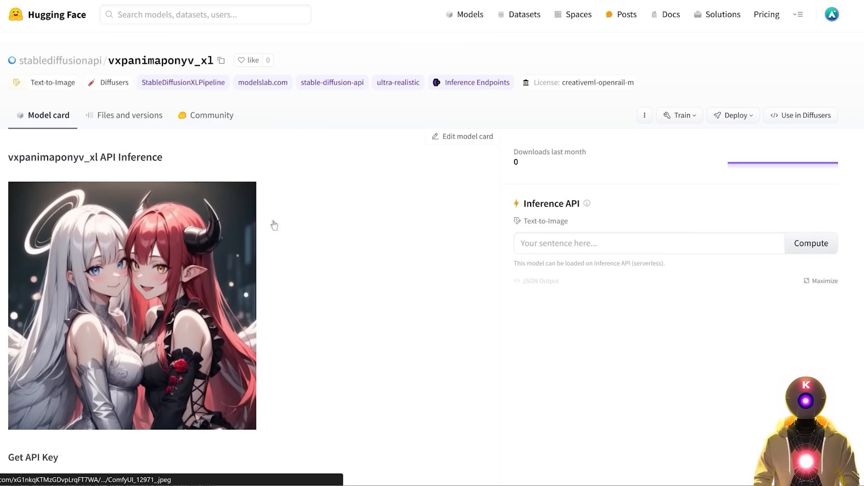
pyautogui.moveTo(181, 286)
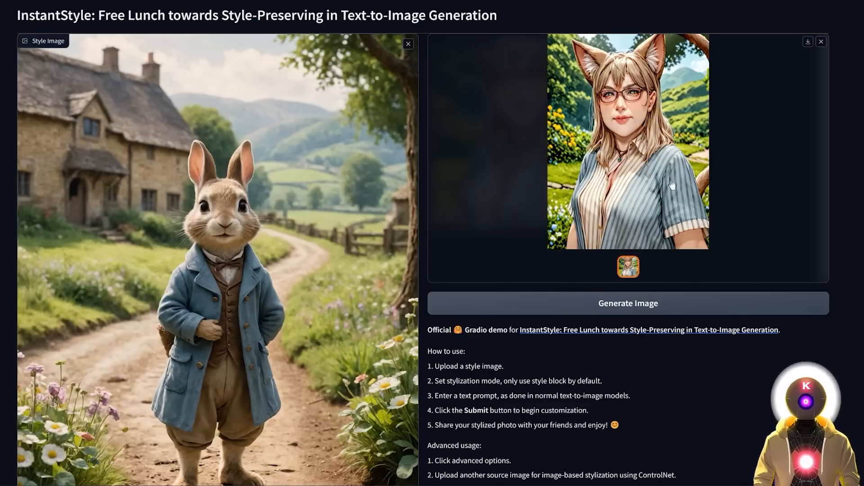
pyautogui.moveTo(476, 128)
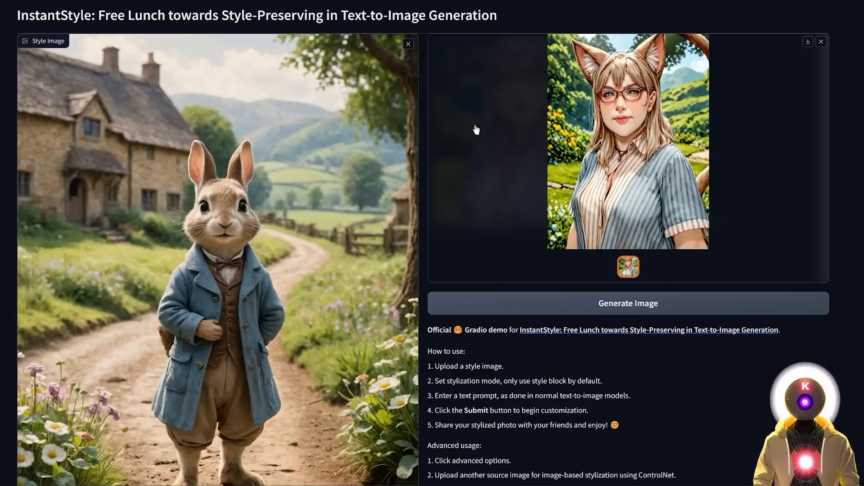
pyautogui.moveTo(794, 152)
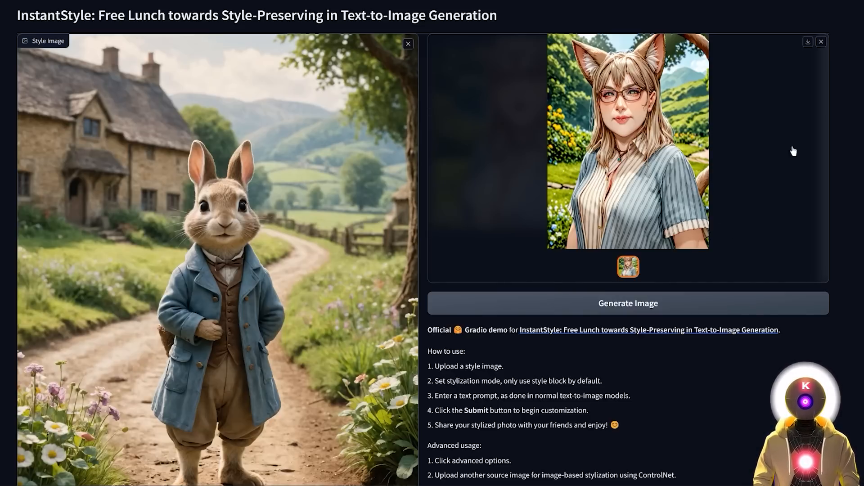
pyautogui.moveTo(773, 148)
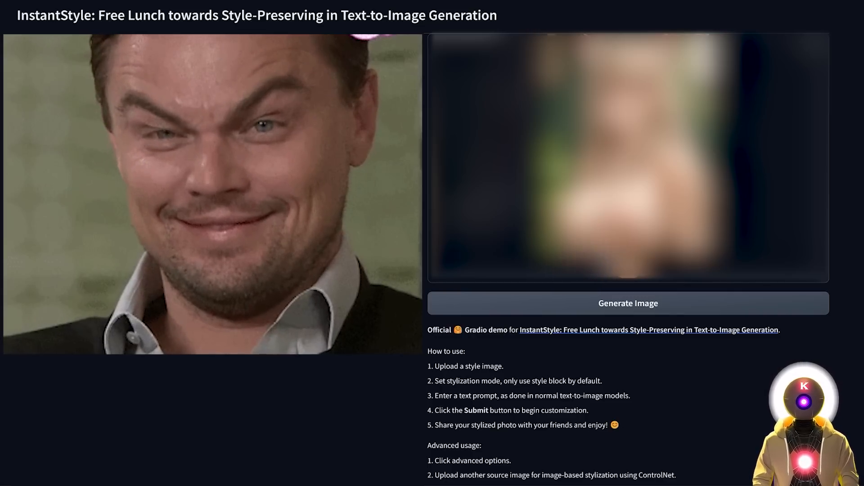
# Step: Generate another image with the custom model, yielding a blurred-out result
pyautogui.click(213, 193)
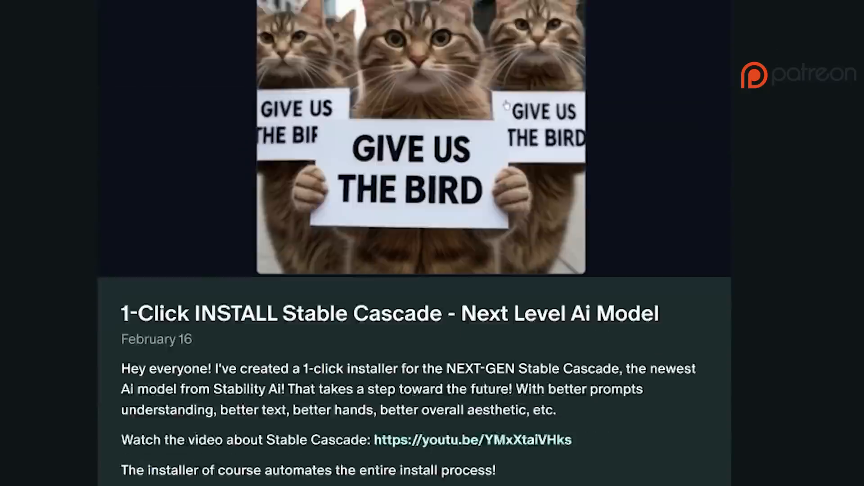
pyautogui.scroll(-3)
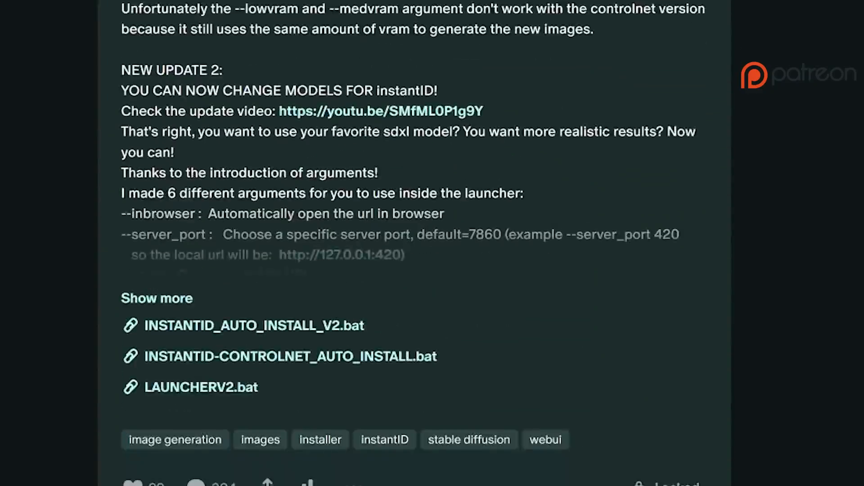
pyautogui.scroll(-3)
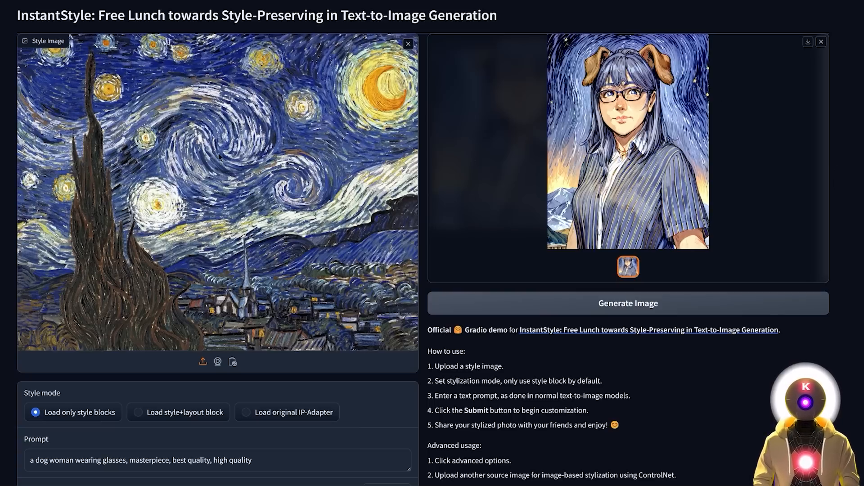
pyautogui.scroll(-3)
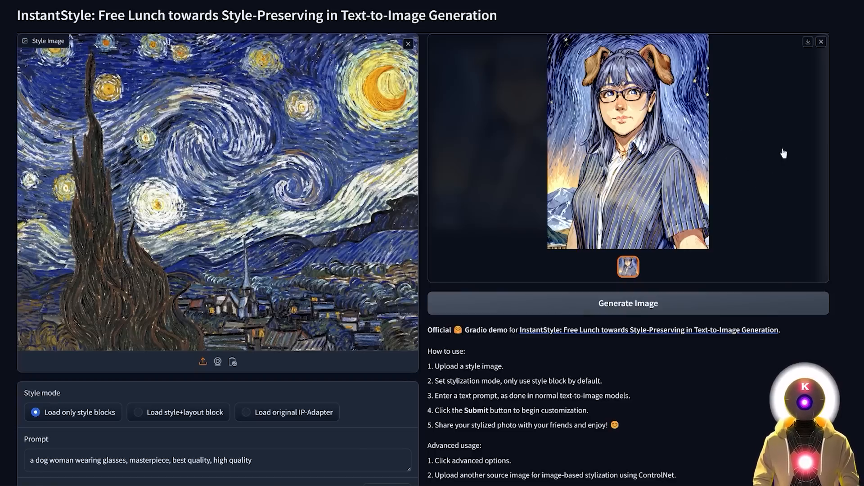
pyautogui.moveTo(780, 110)
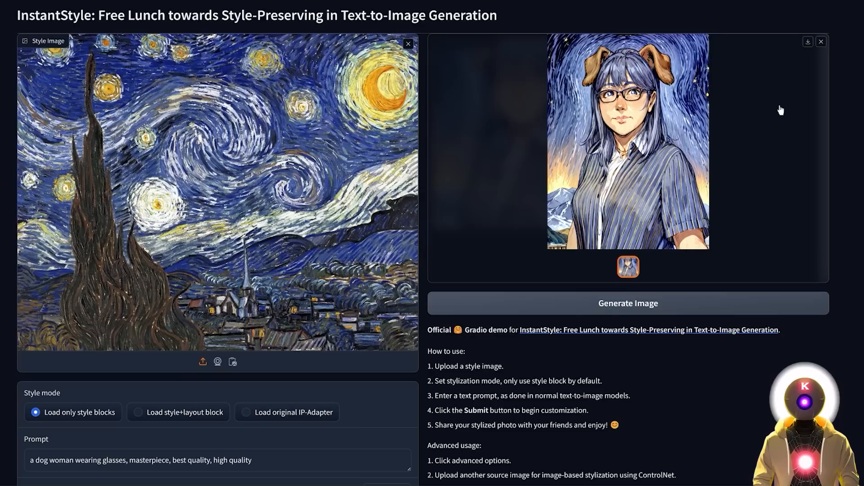
pyautogui.moveTo(786, 102)
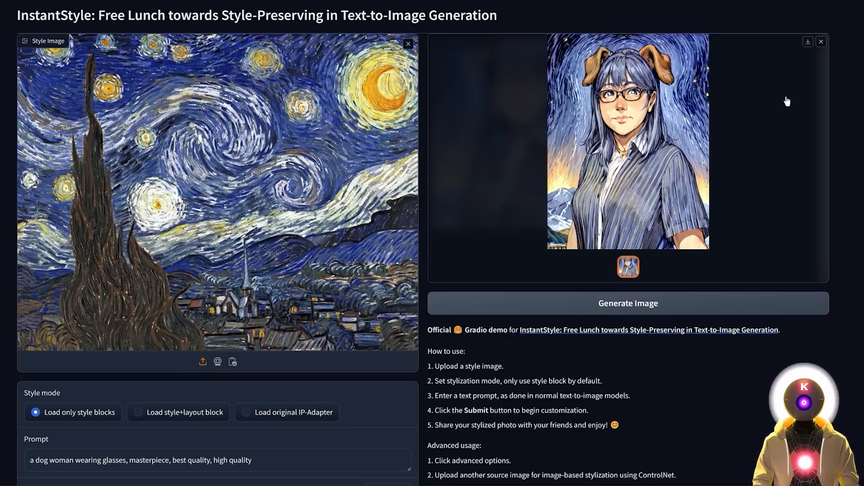